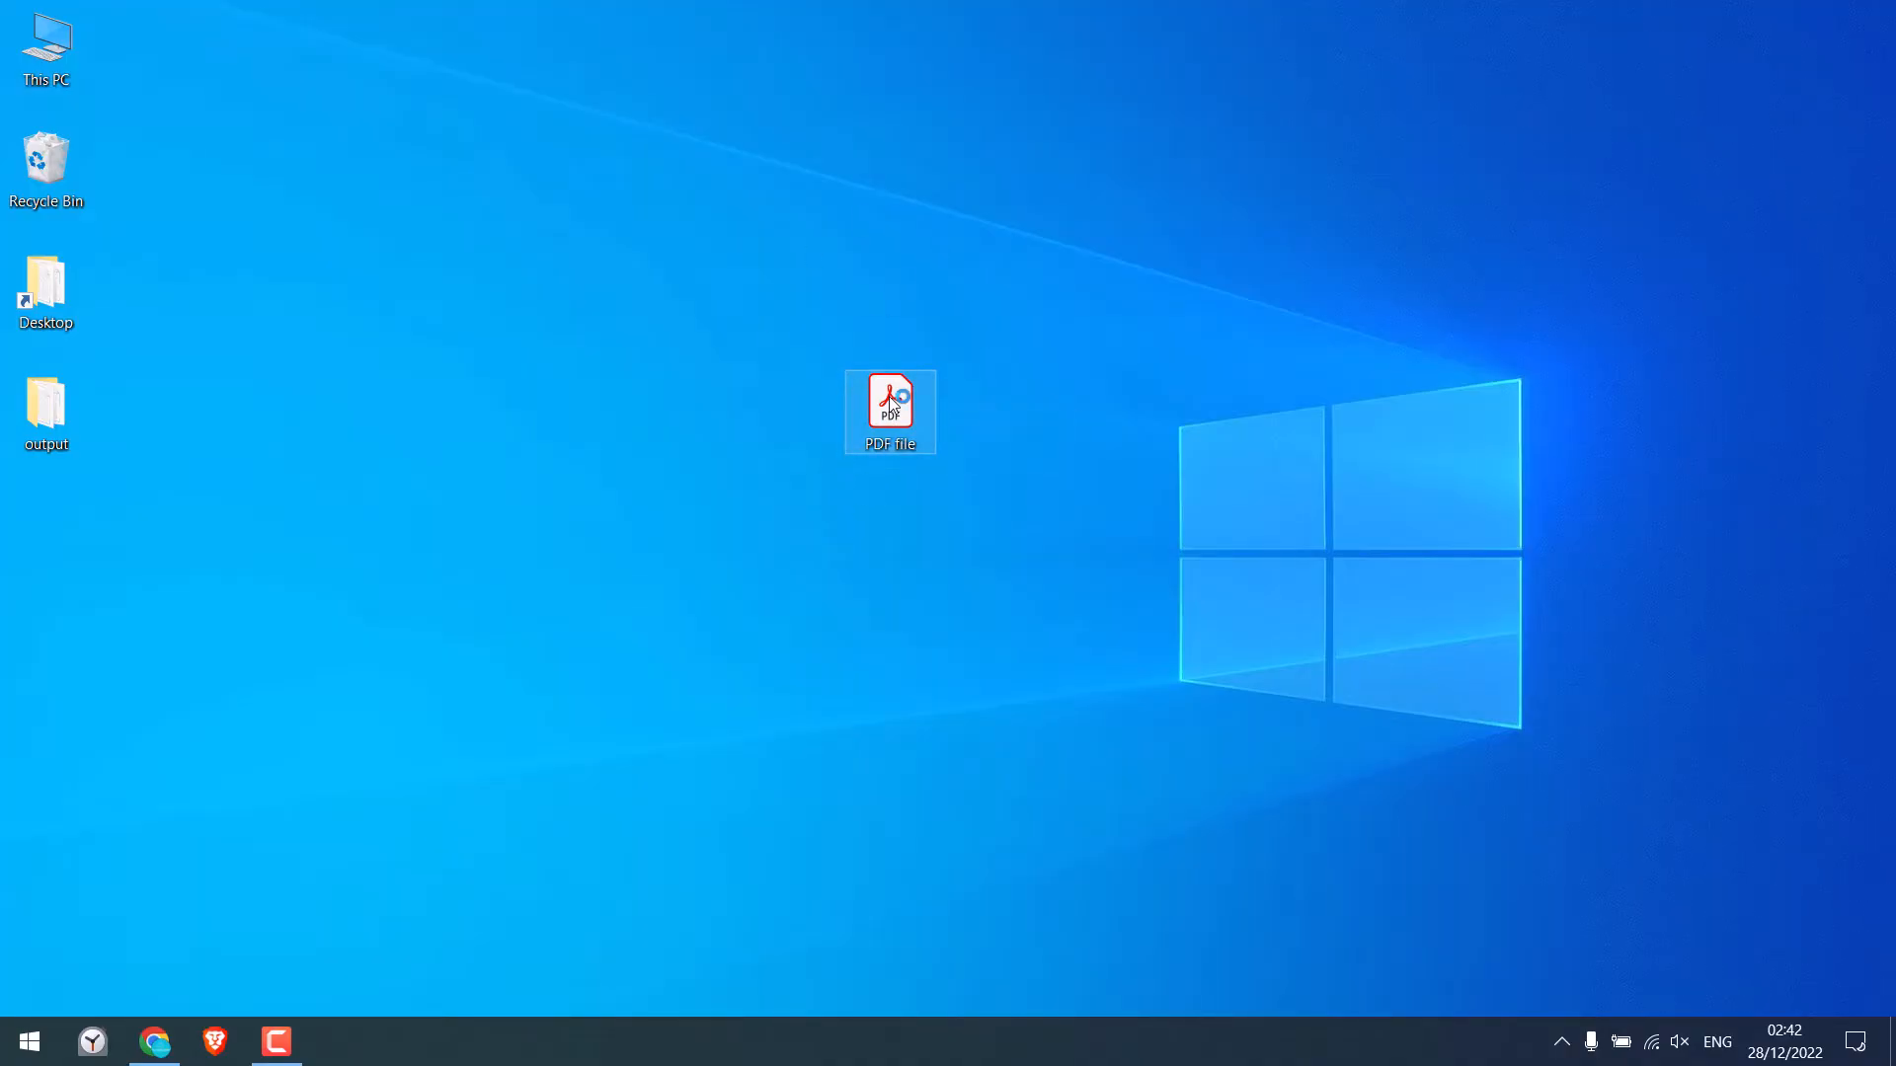
# - Open the 5-page PDF report from the desktop in Google Chrome via Open with
pyautogui.doubleClick(888, 411)
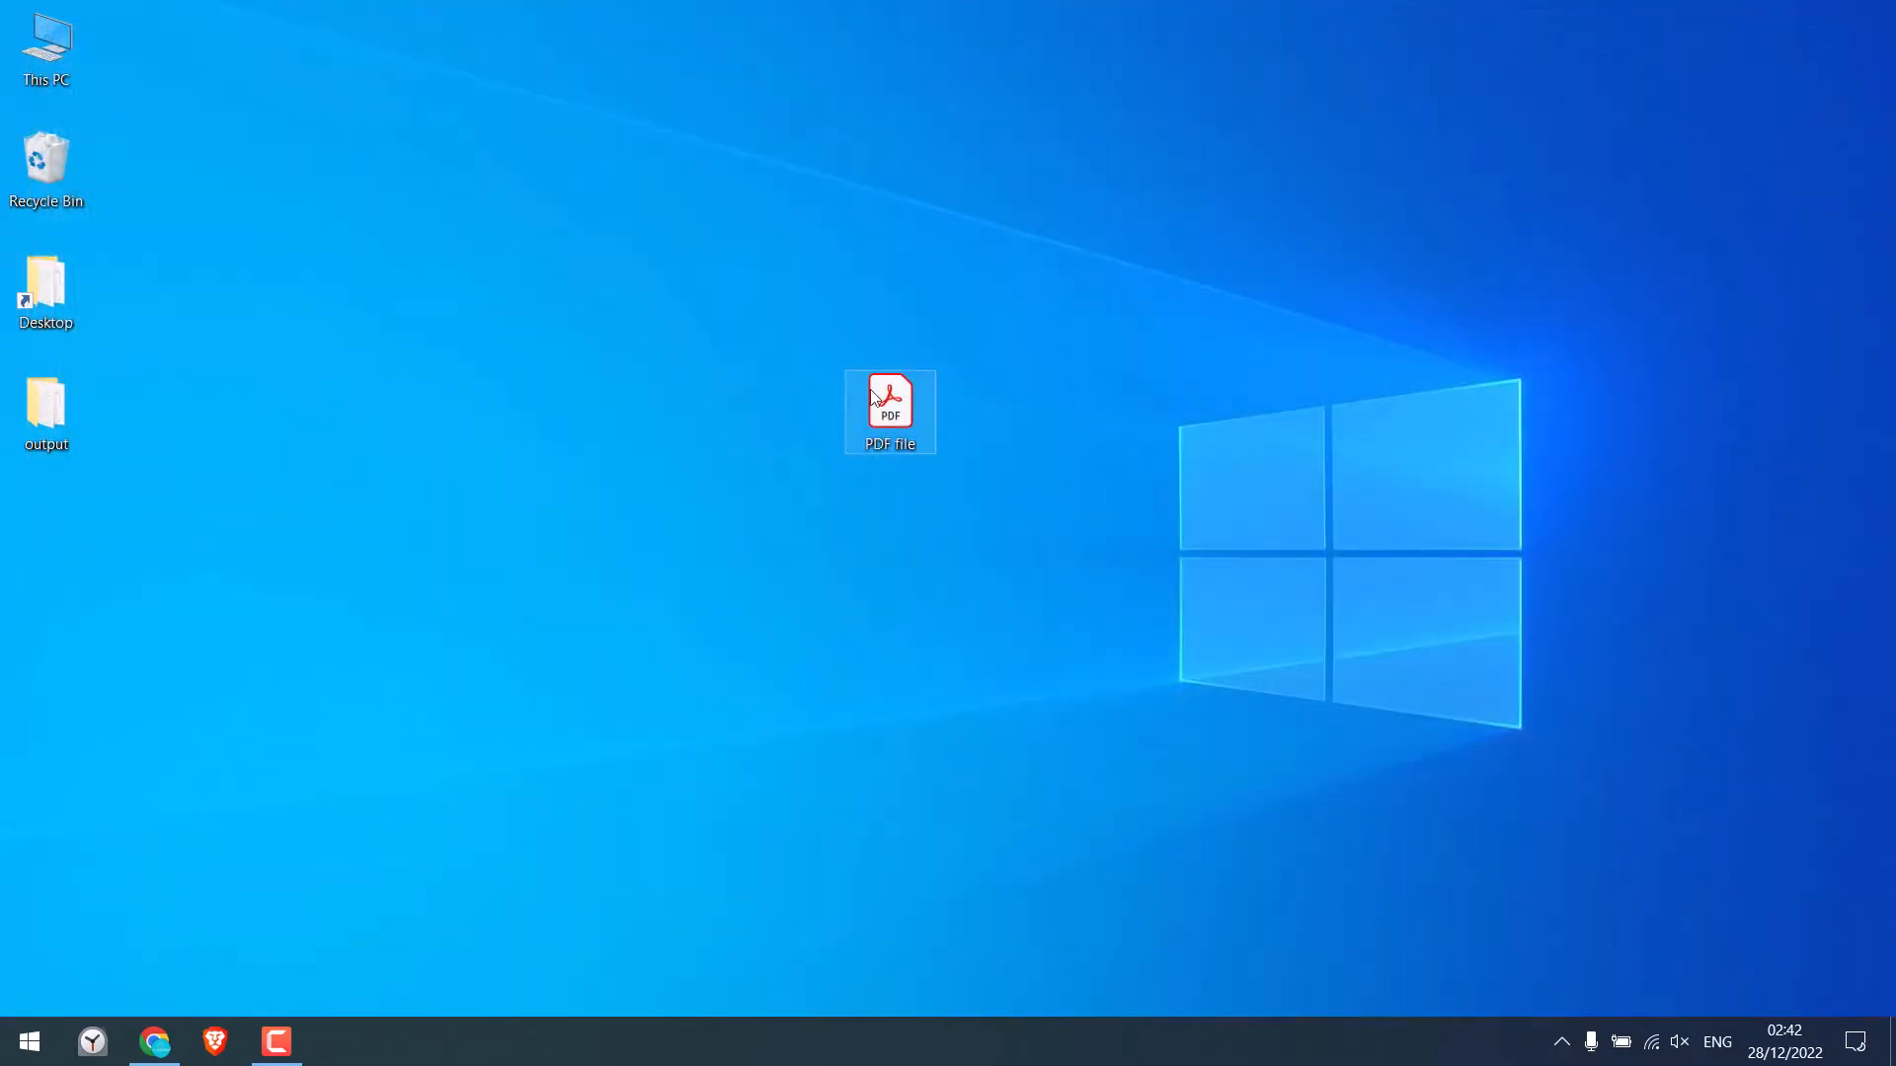
pyautogui.rightClick(888, 410)
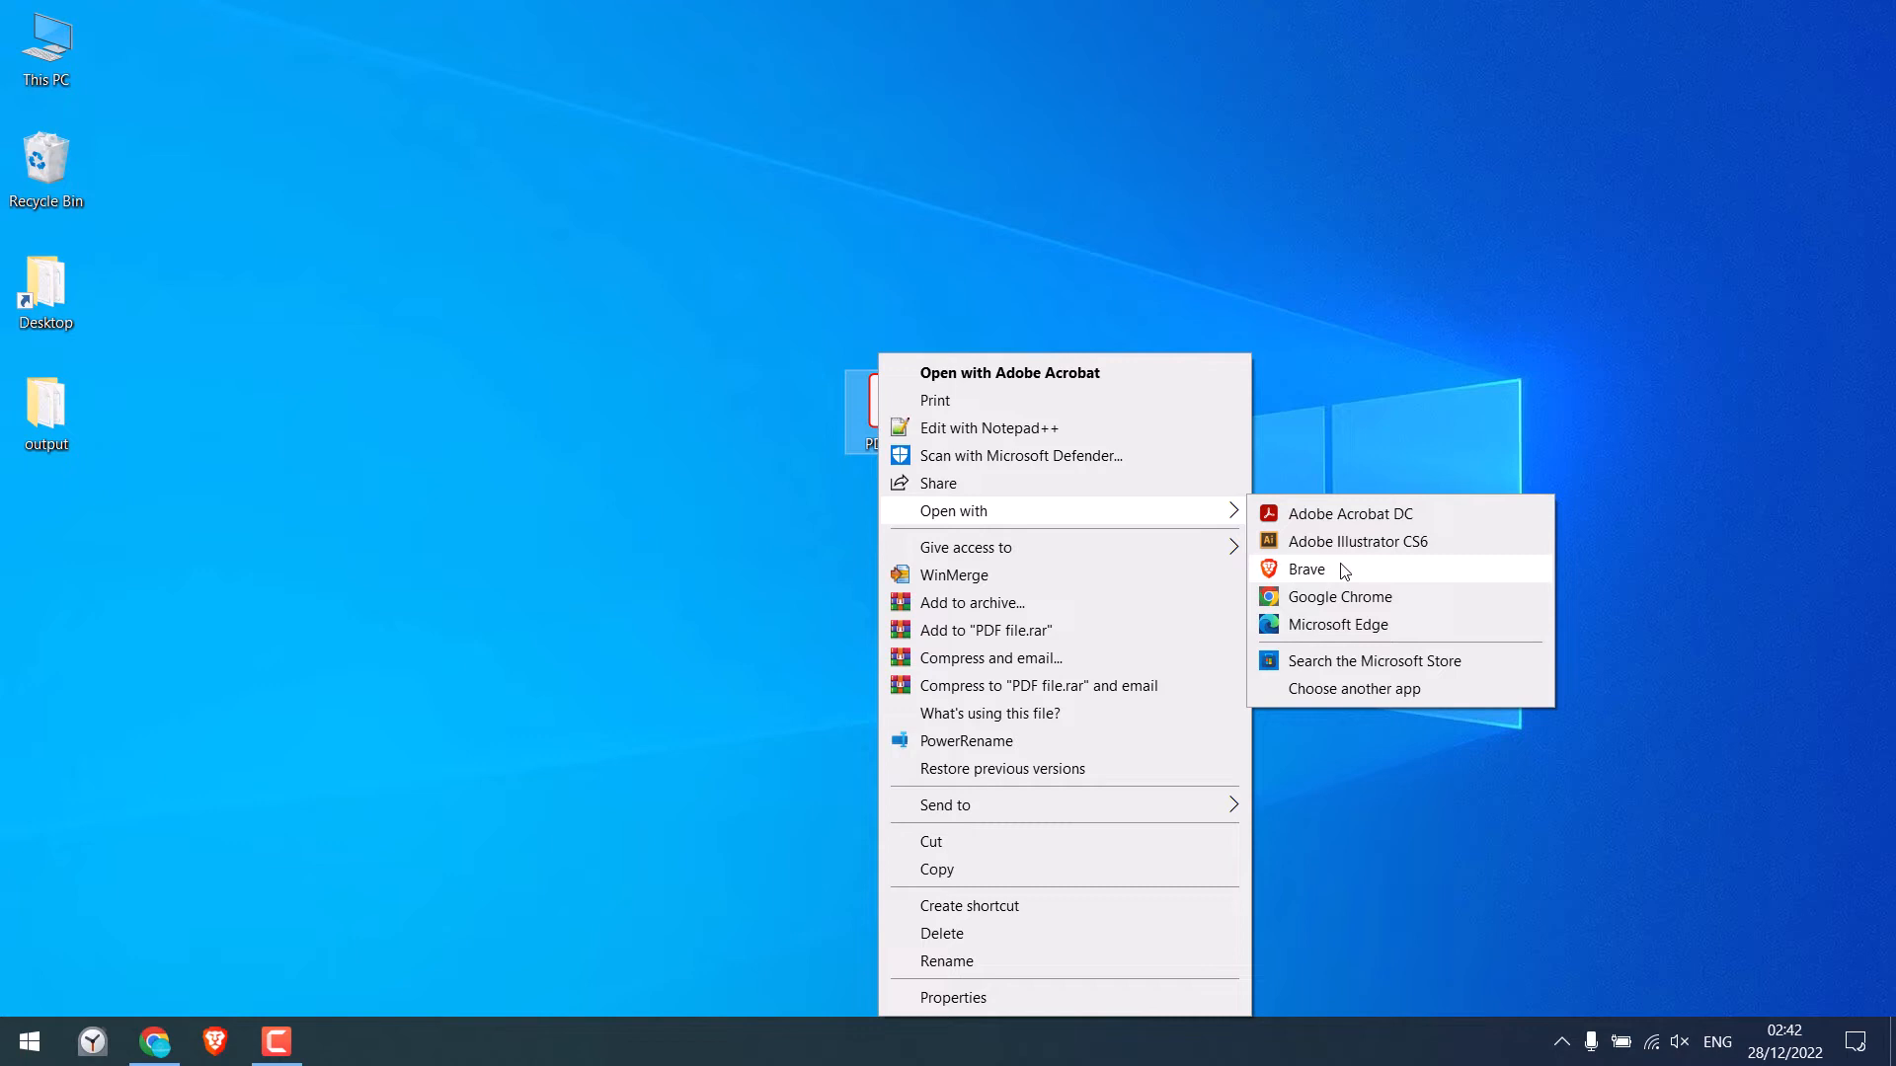
pyautogui.moveTo(1339, 625)
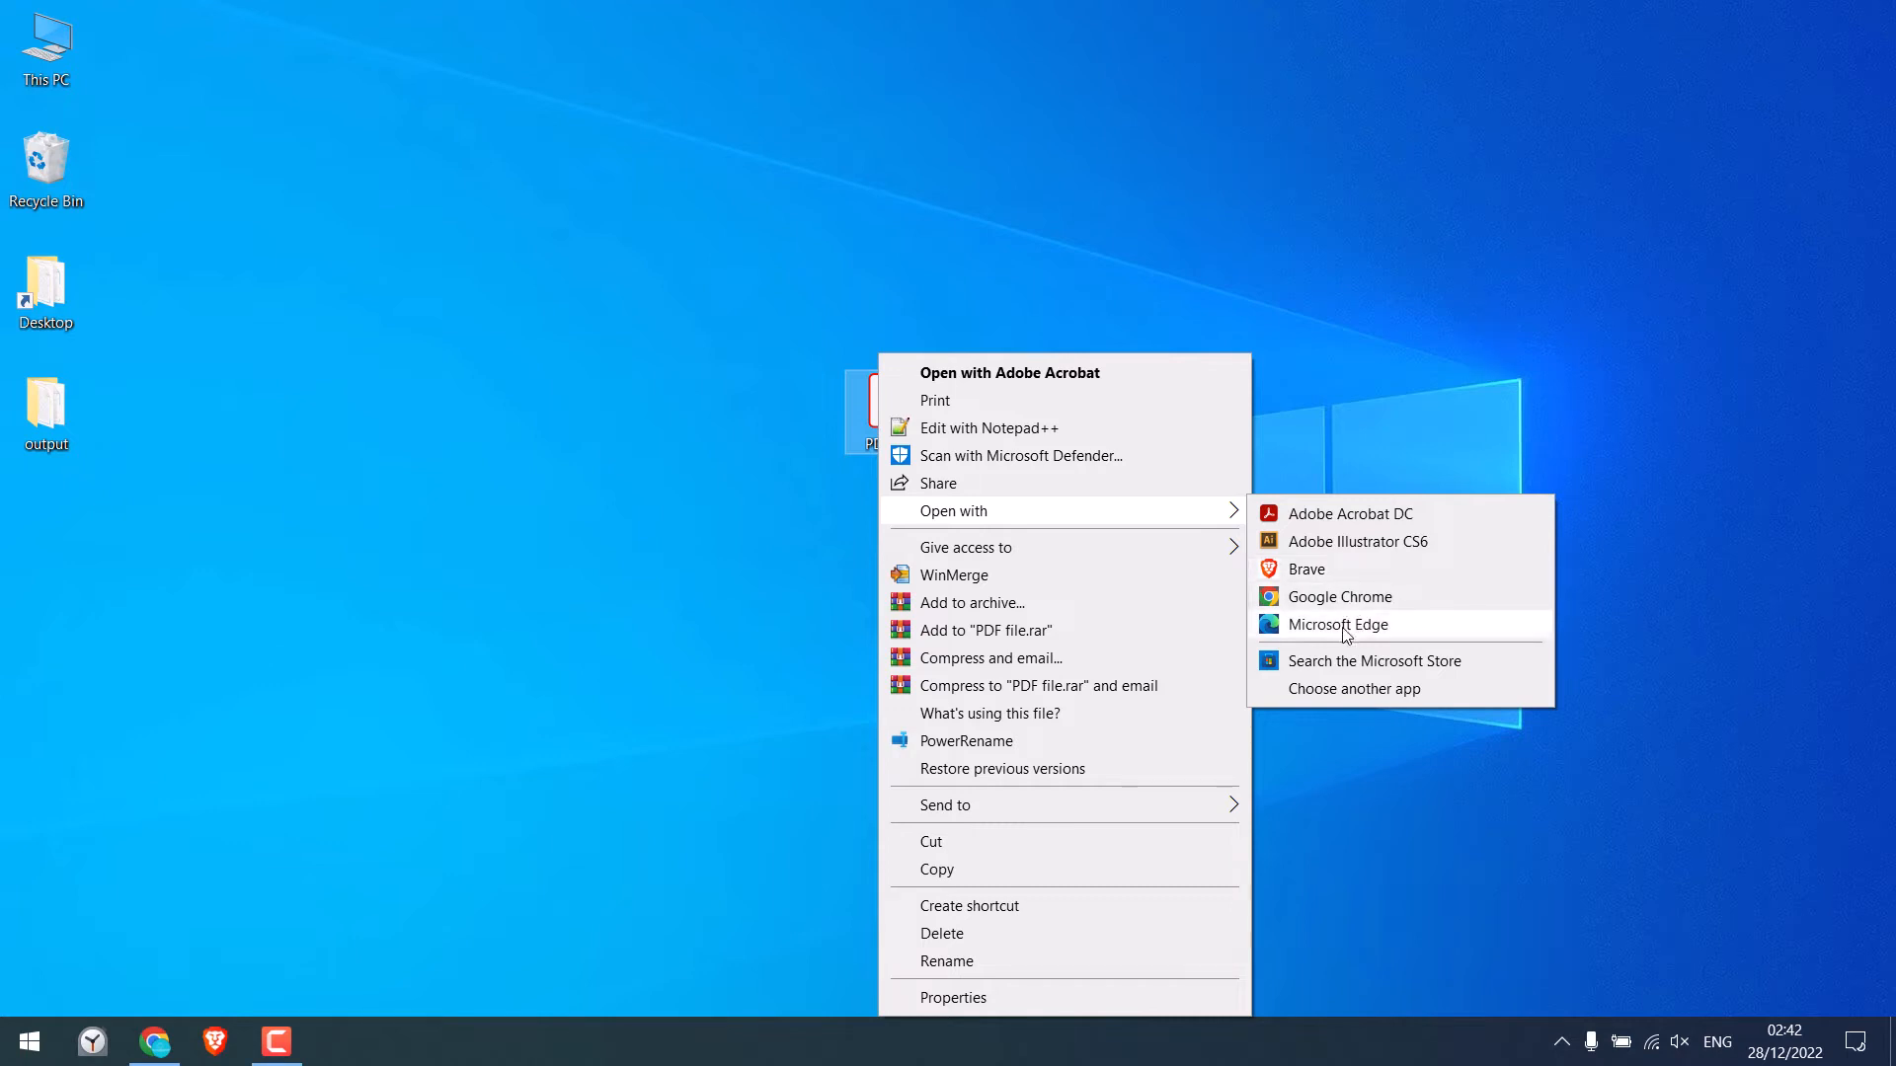
pyautogui.moveTo(1339, 597)
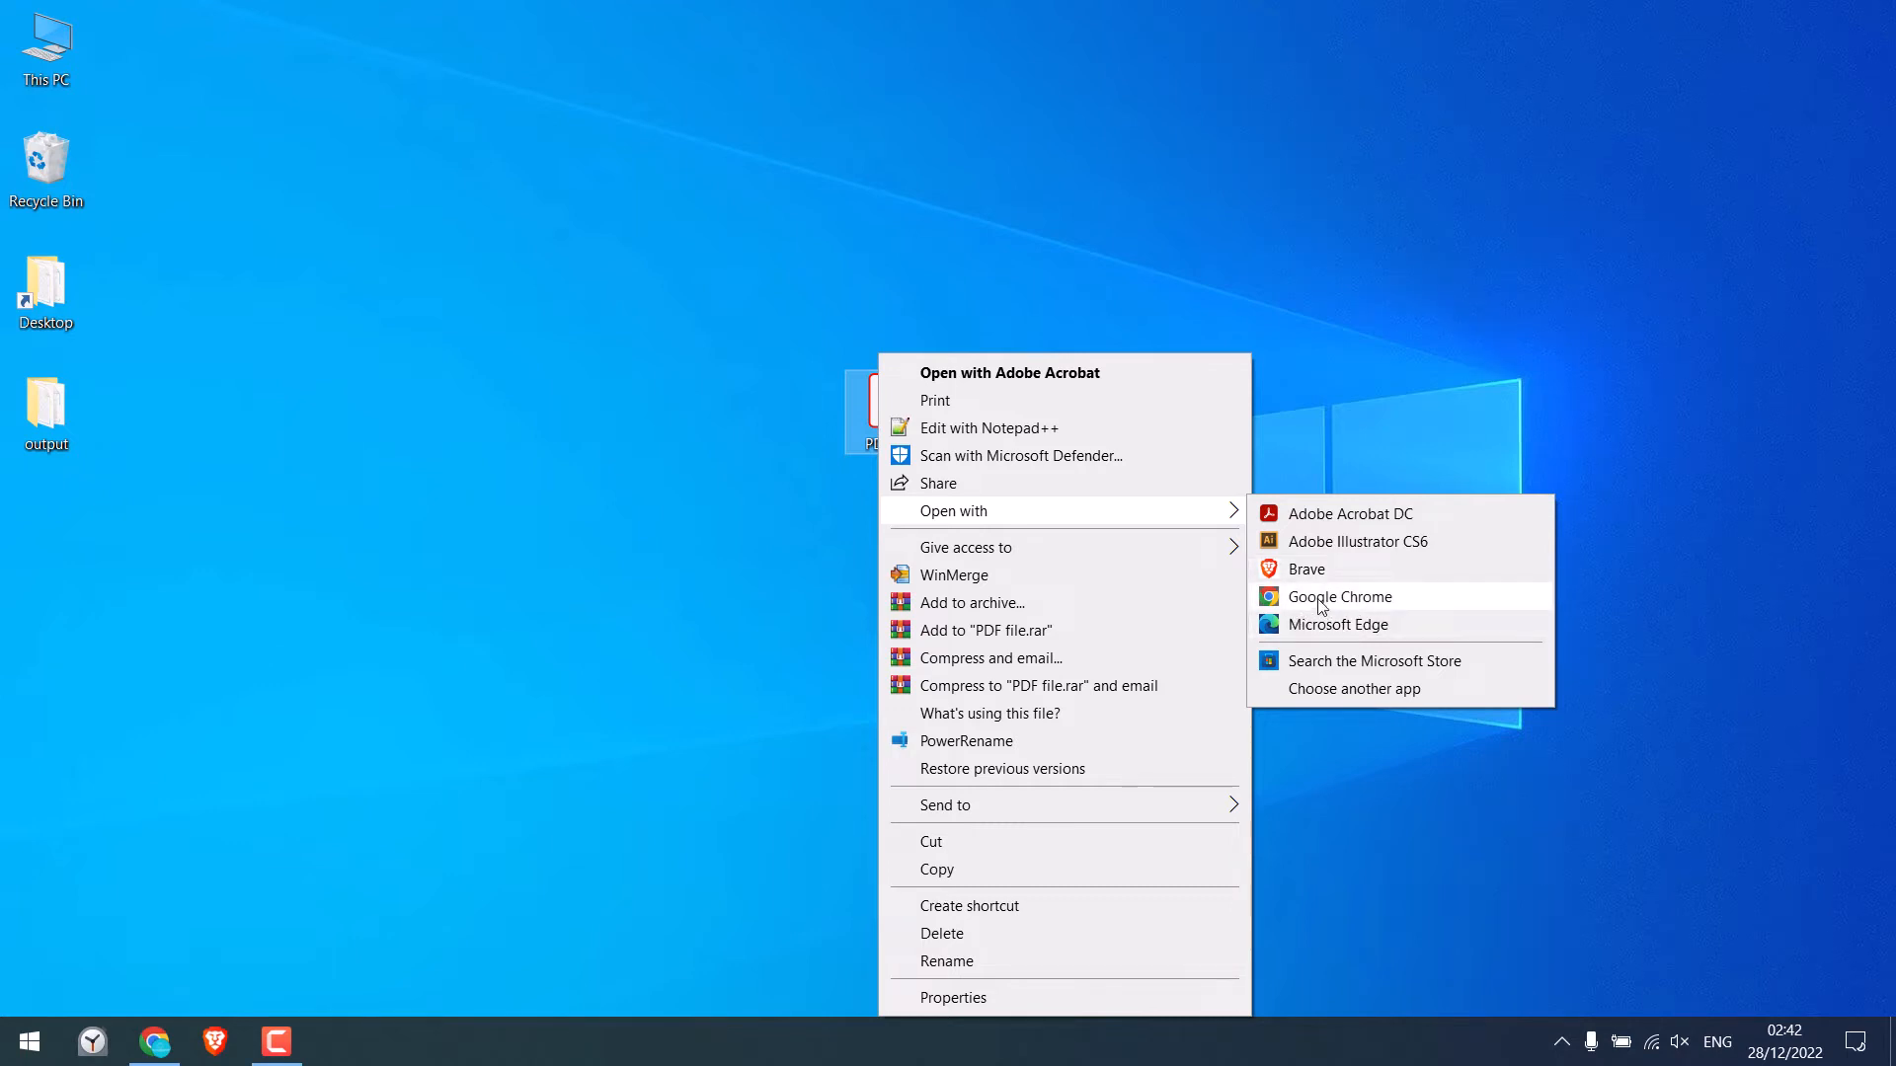
pyautogui.click(1340, 596)
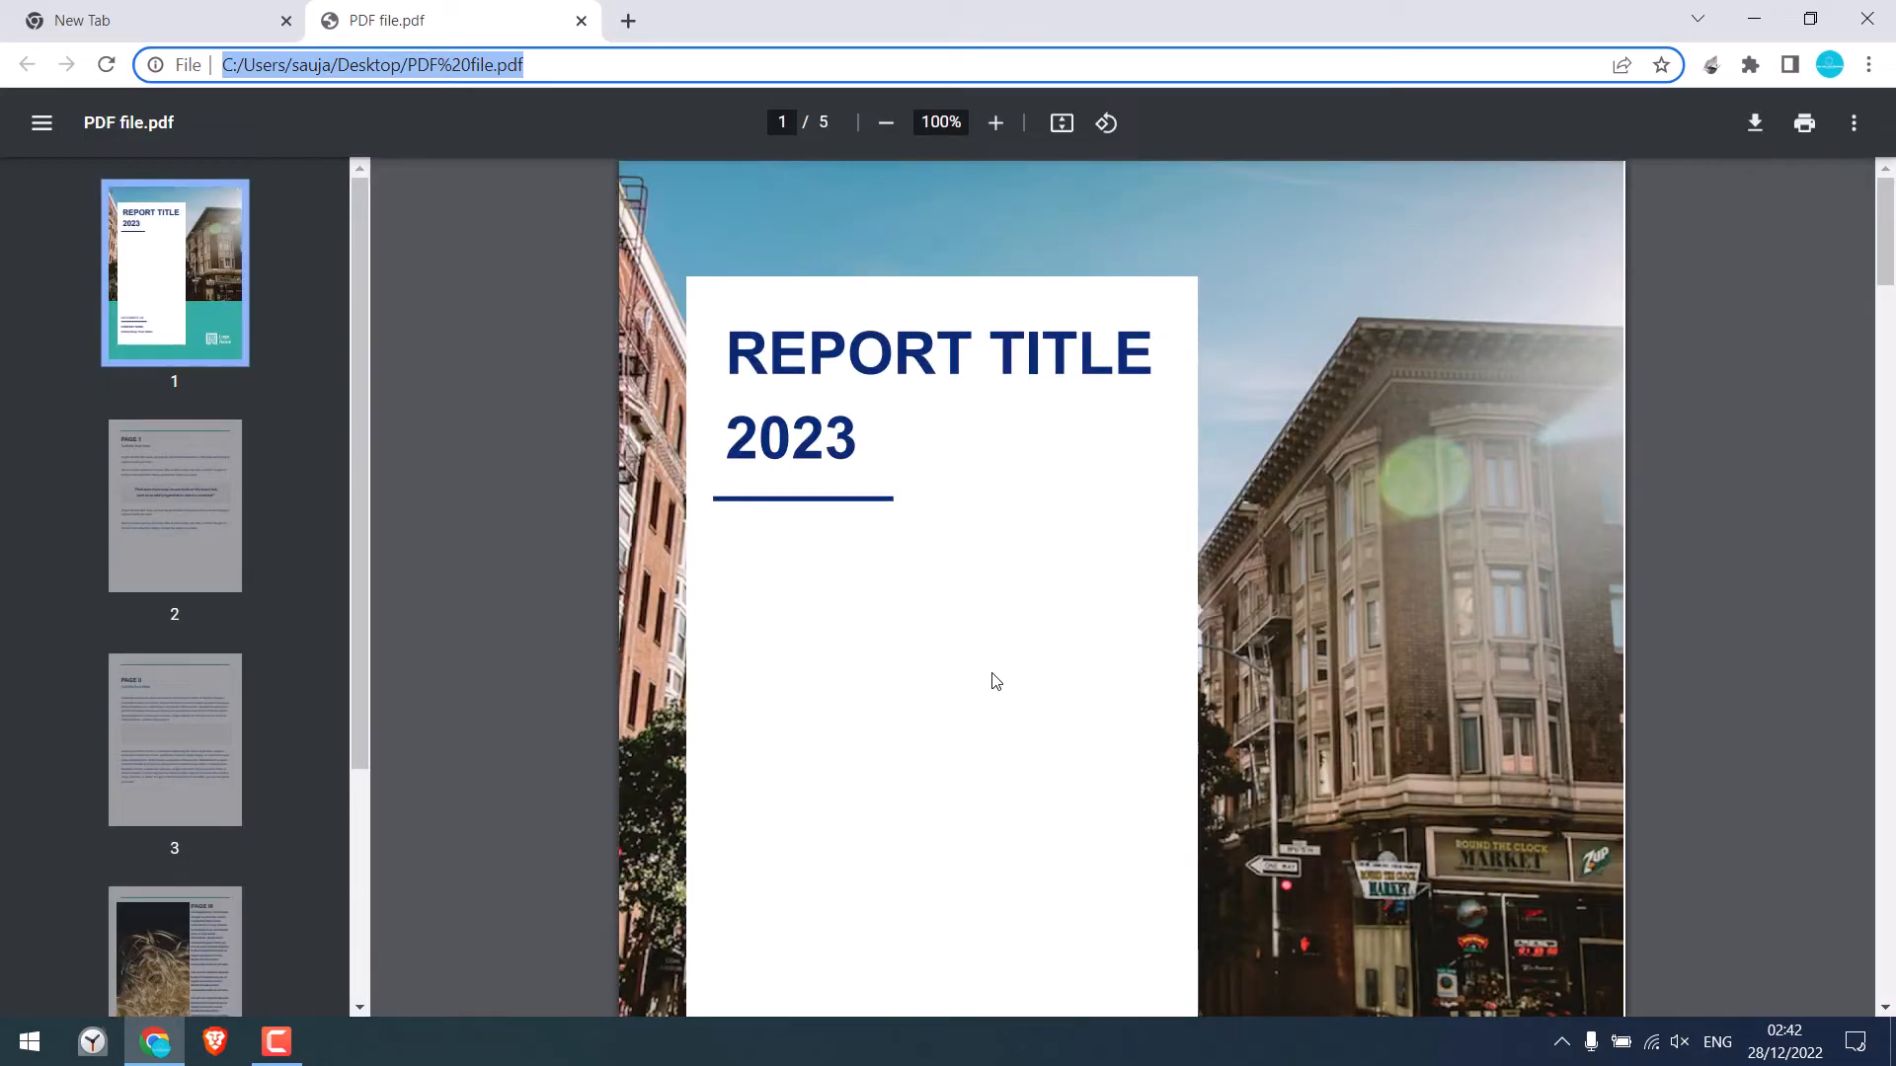
pyautogui.moveTo(796, 155)
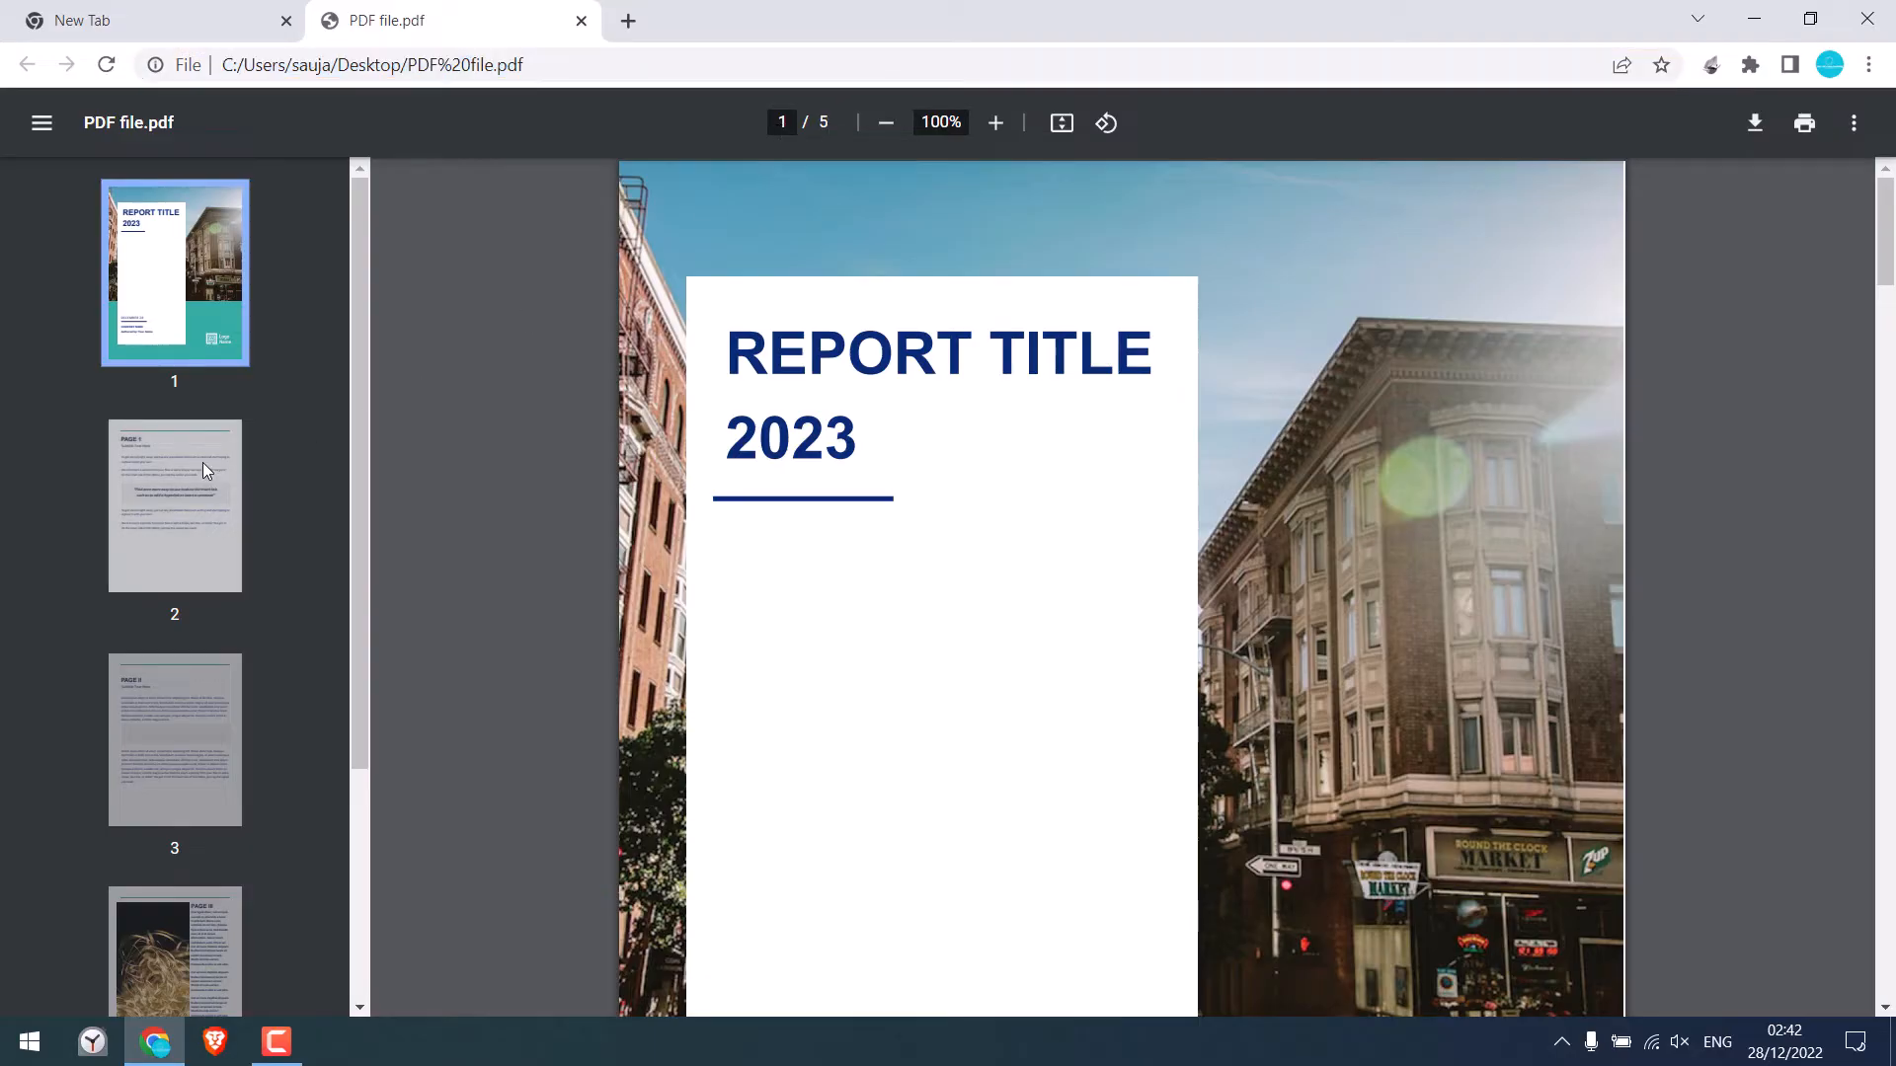
pyautogui.click(174, 738)
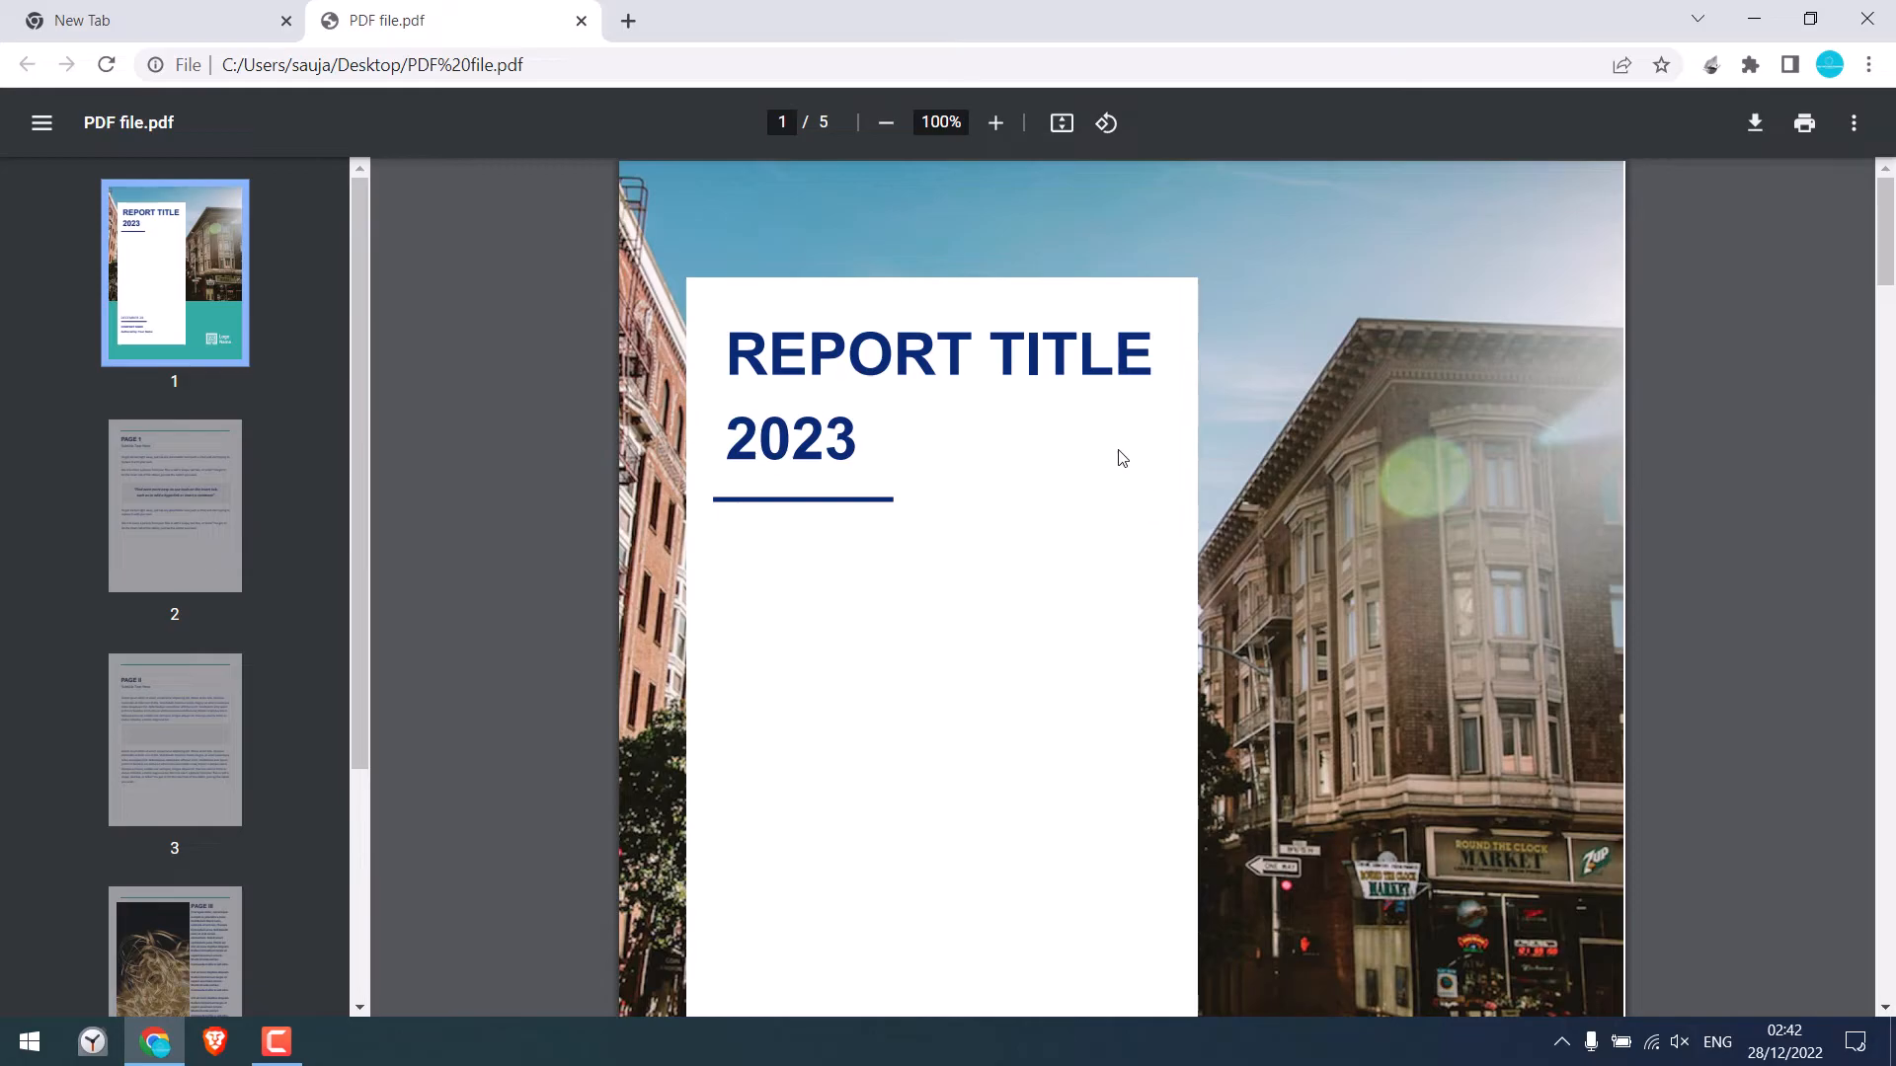
pyautogui.moveTo(495, 668)
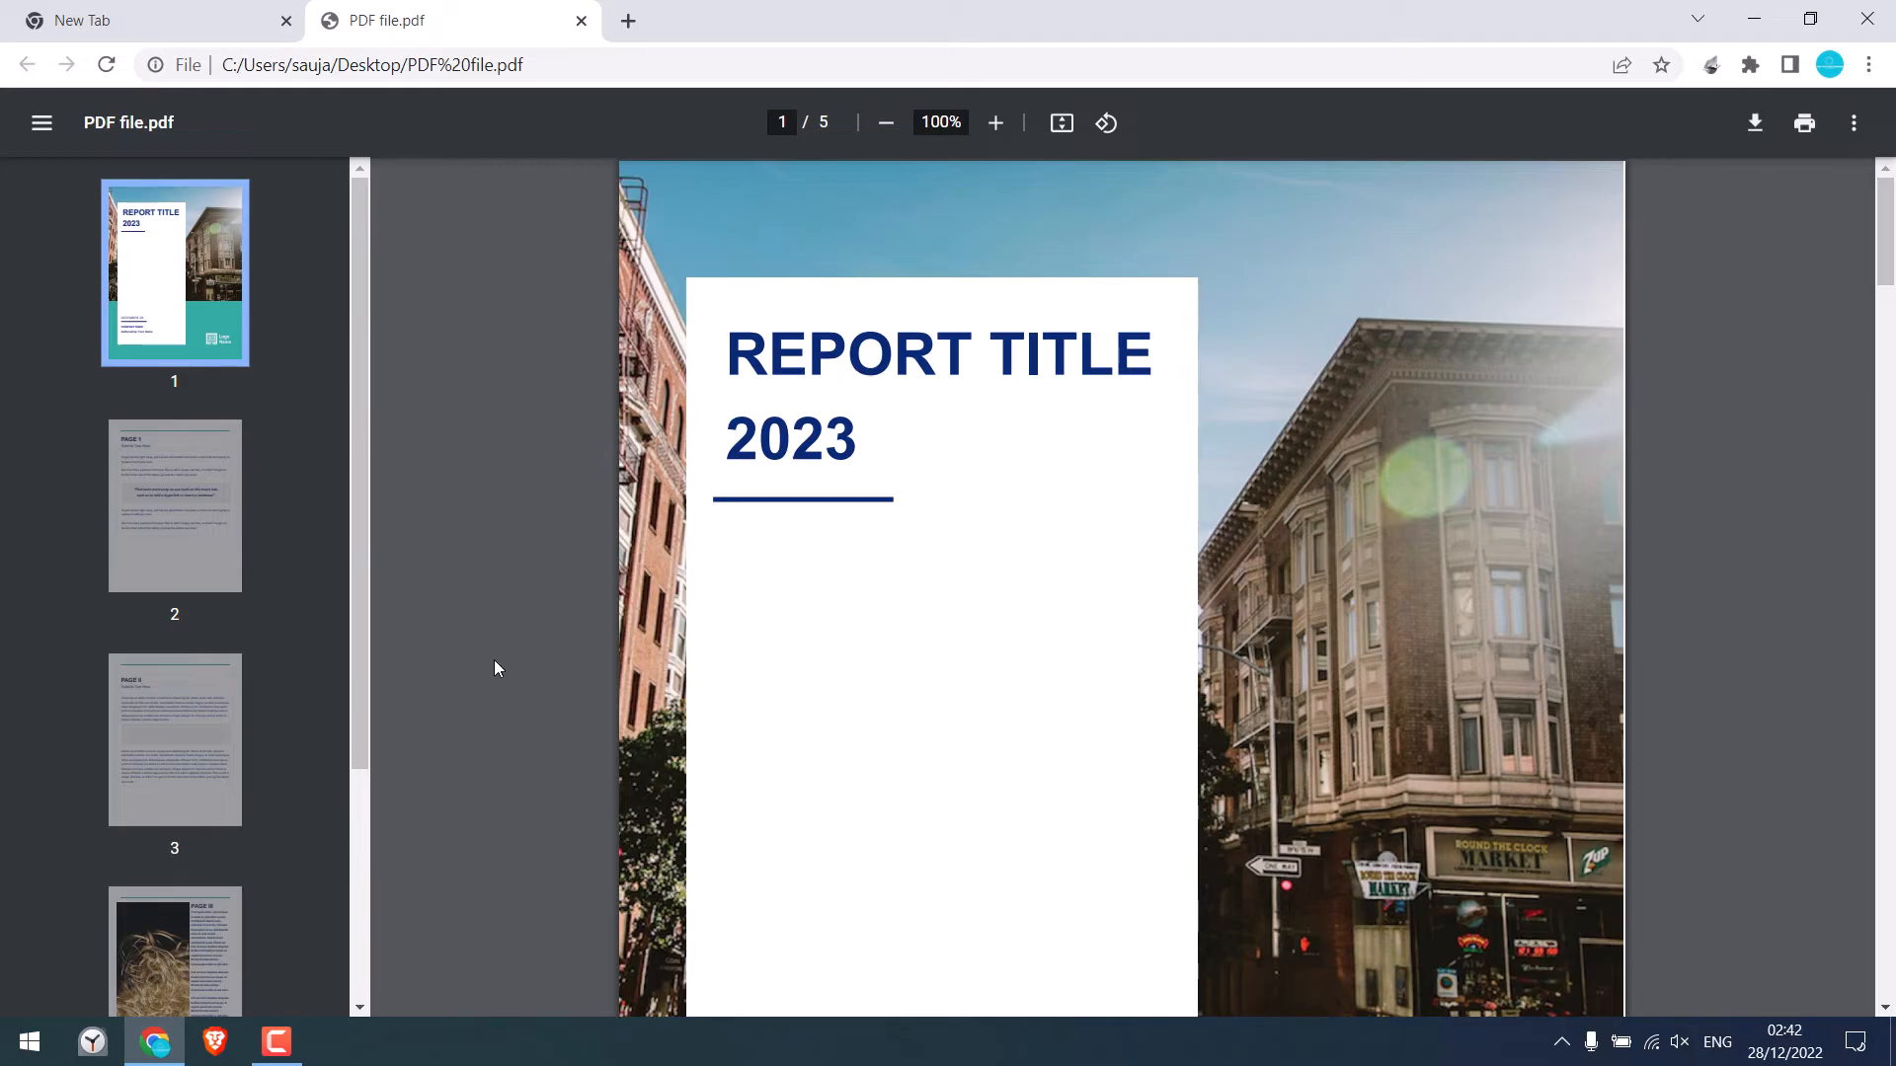
pyautogui.click(173, 739)
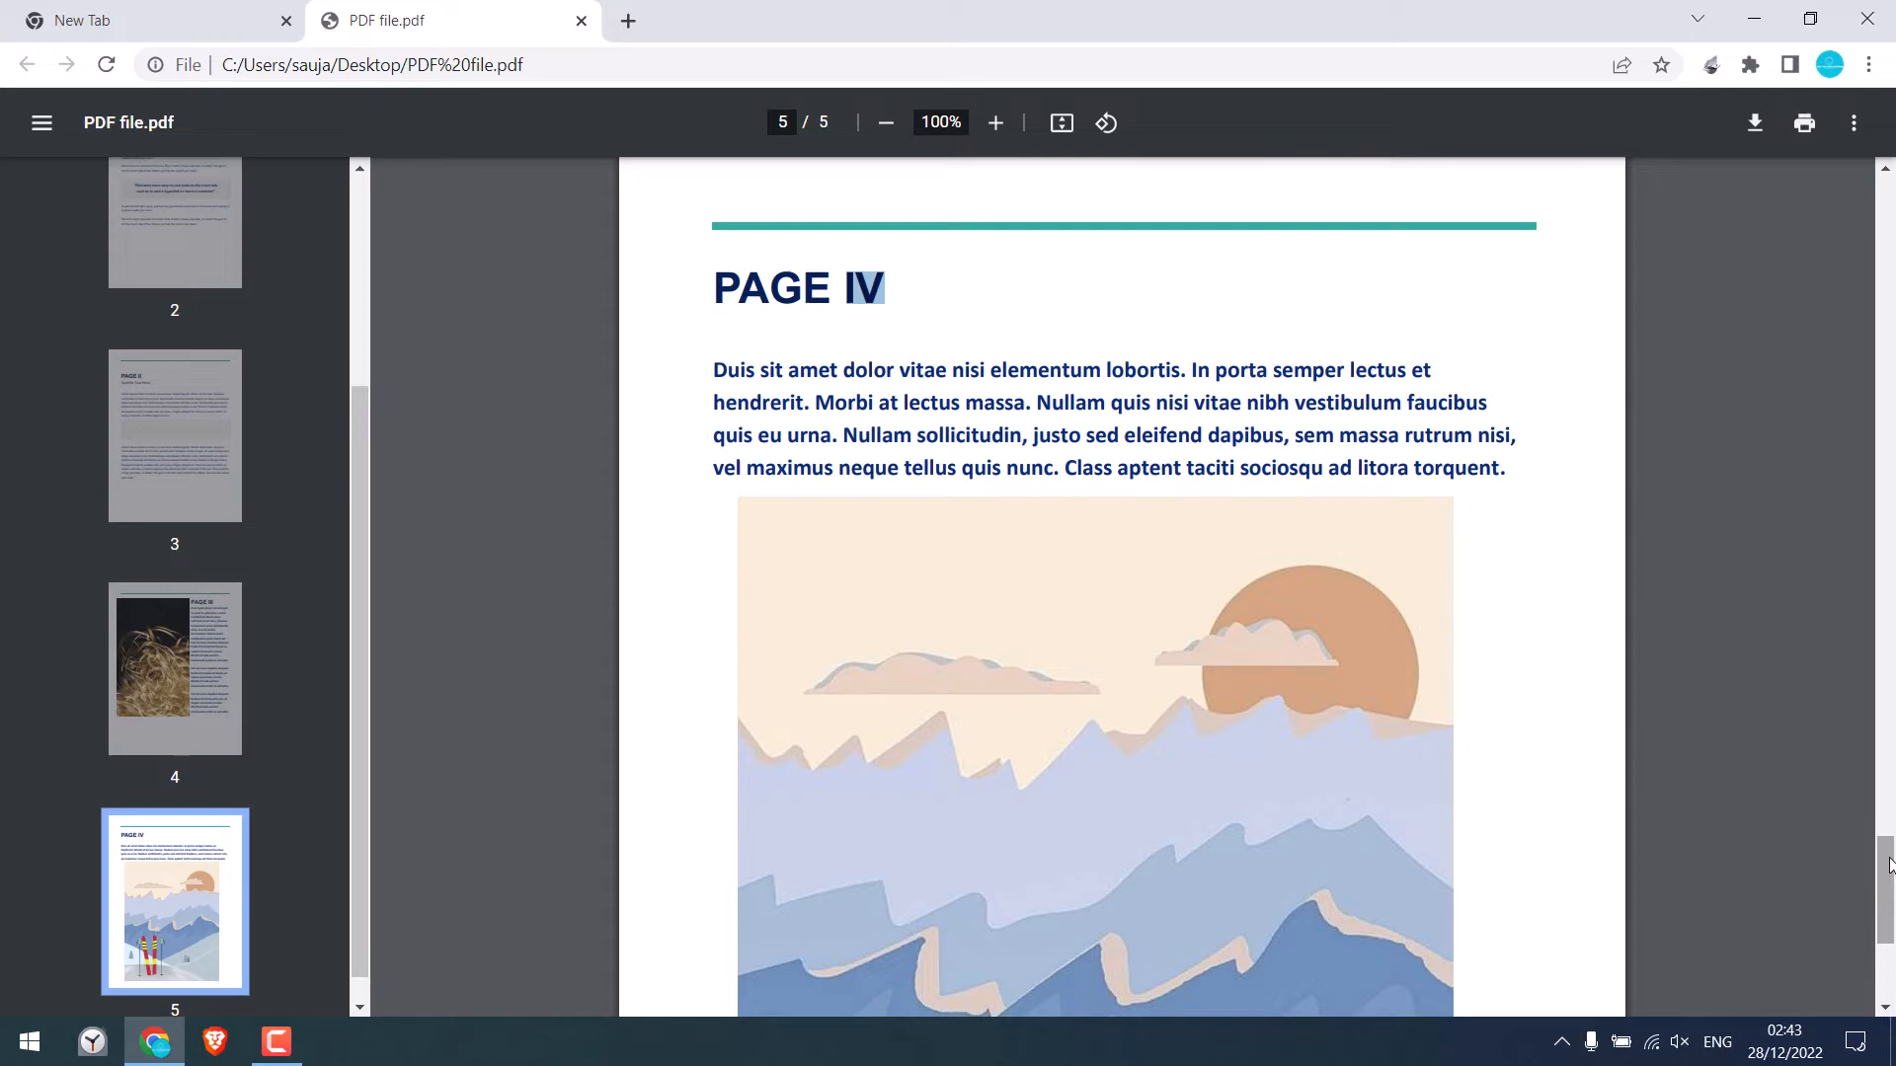
pyautogui.scroll(-3)
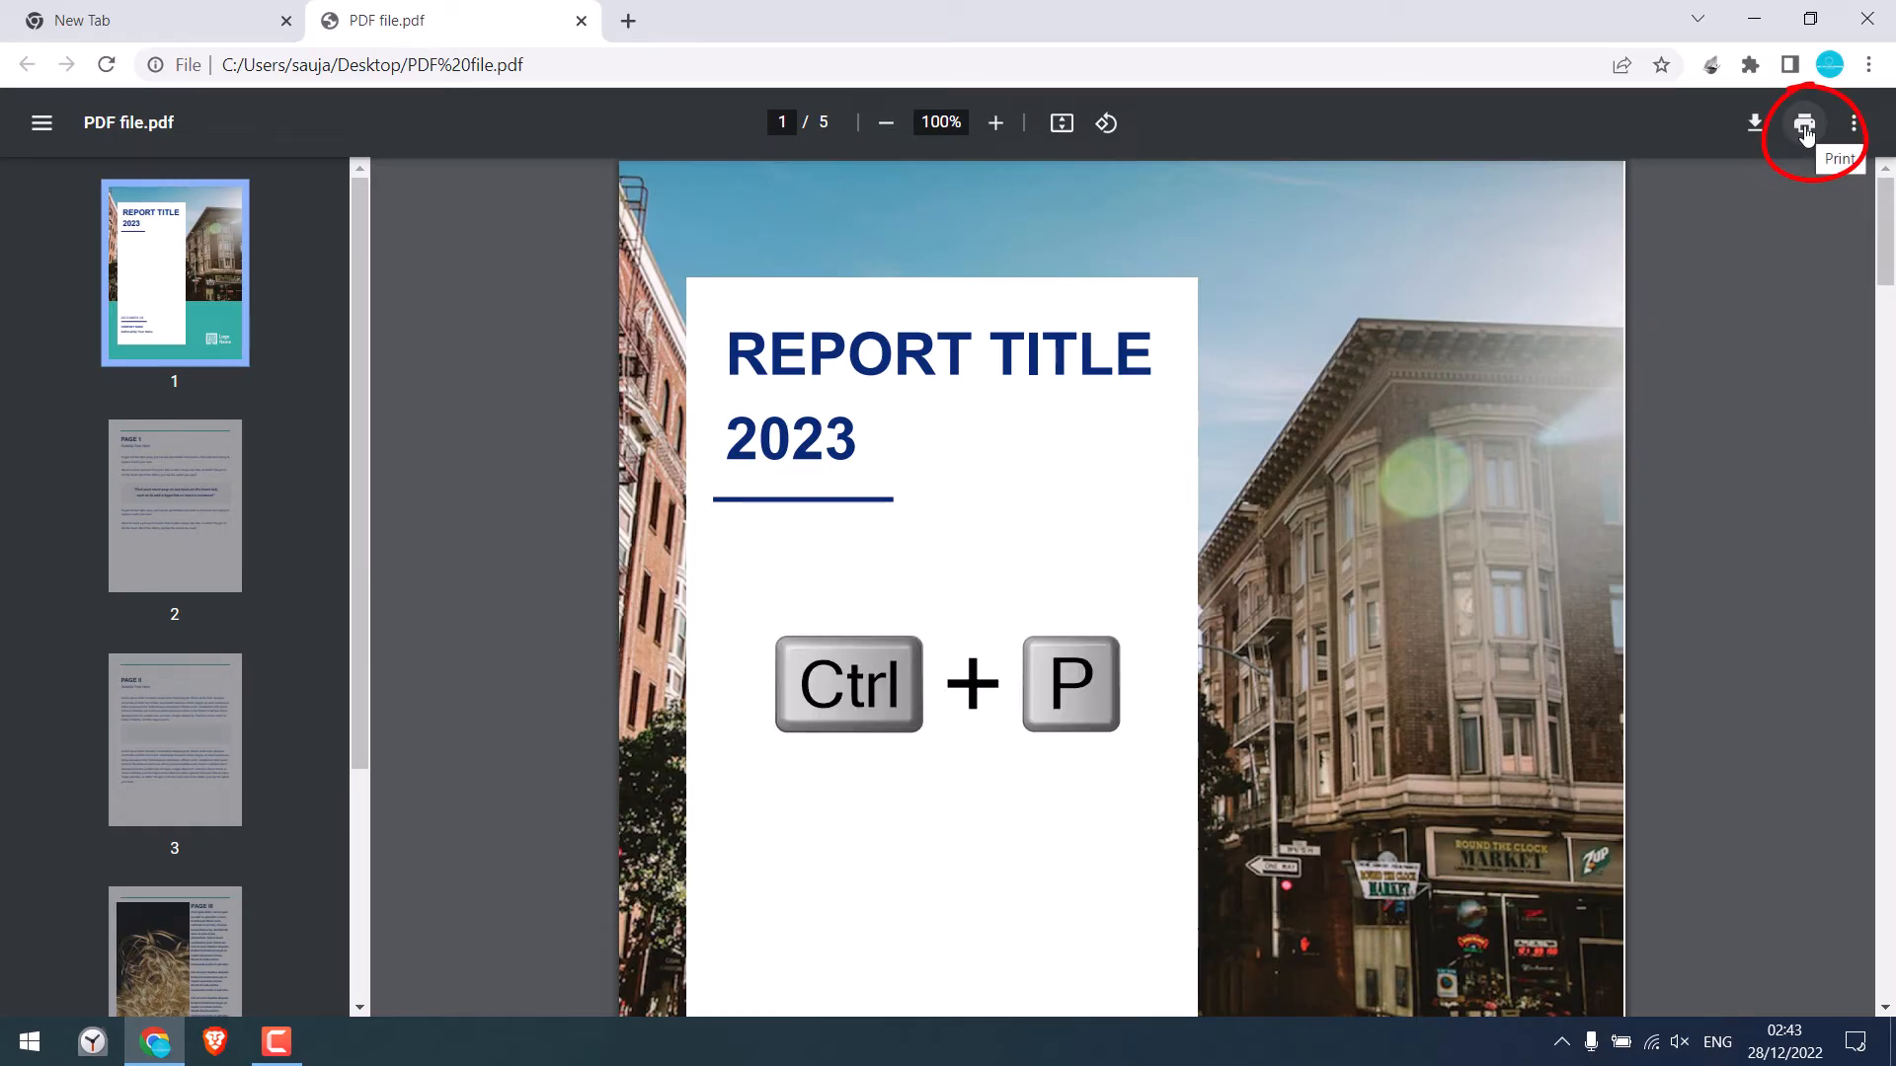
# - Print only custom pages 1,3,4 of the report to Microsoft Print to PDF
pyautogui.click(1803, 123)
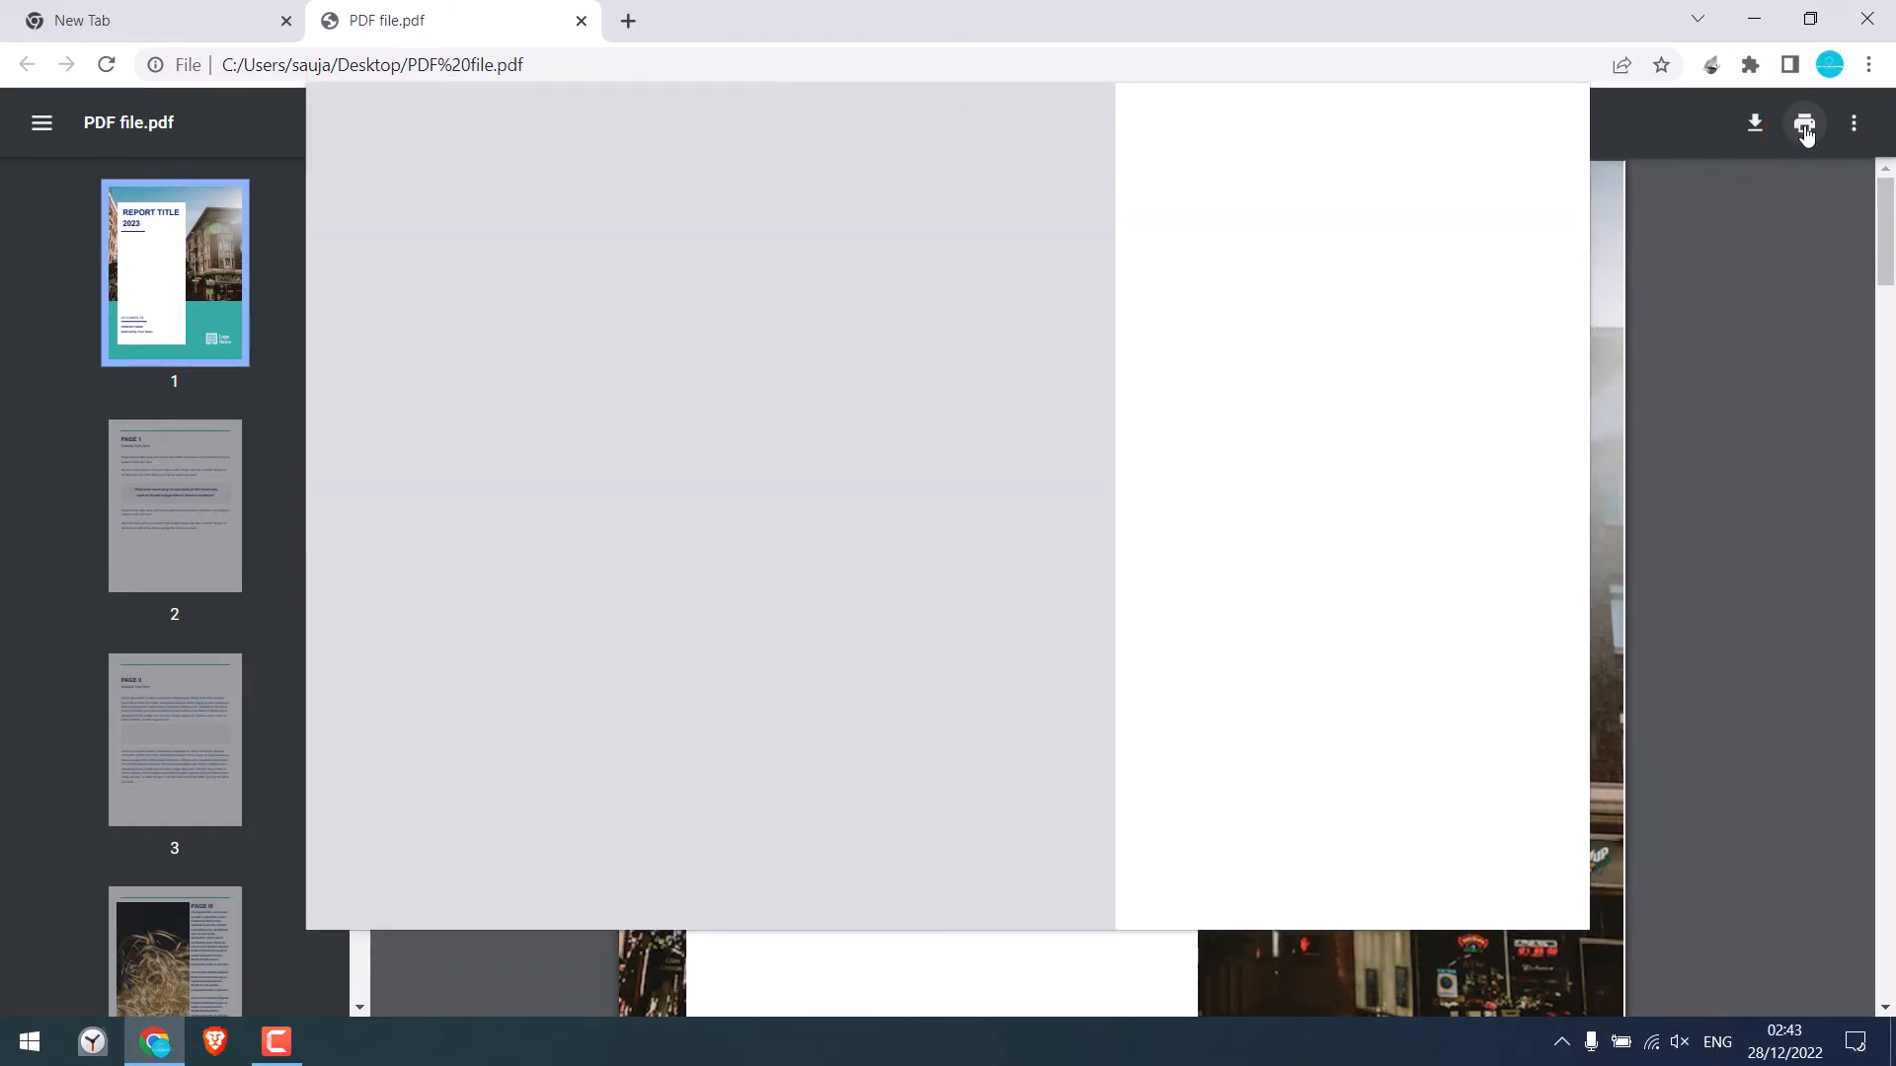
pyautogui.click(1803, 123)
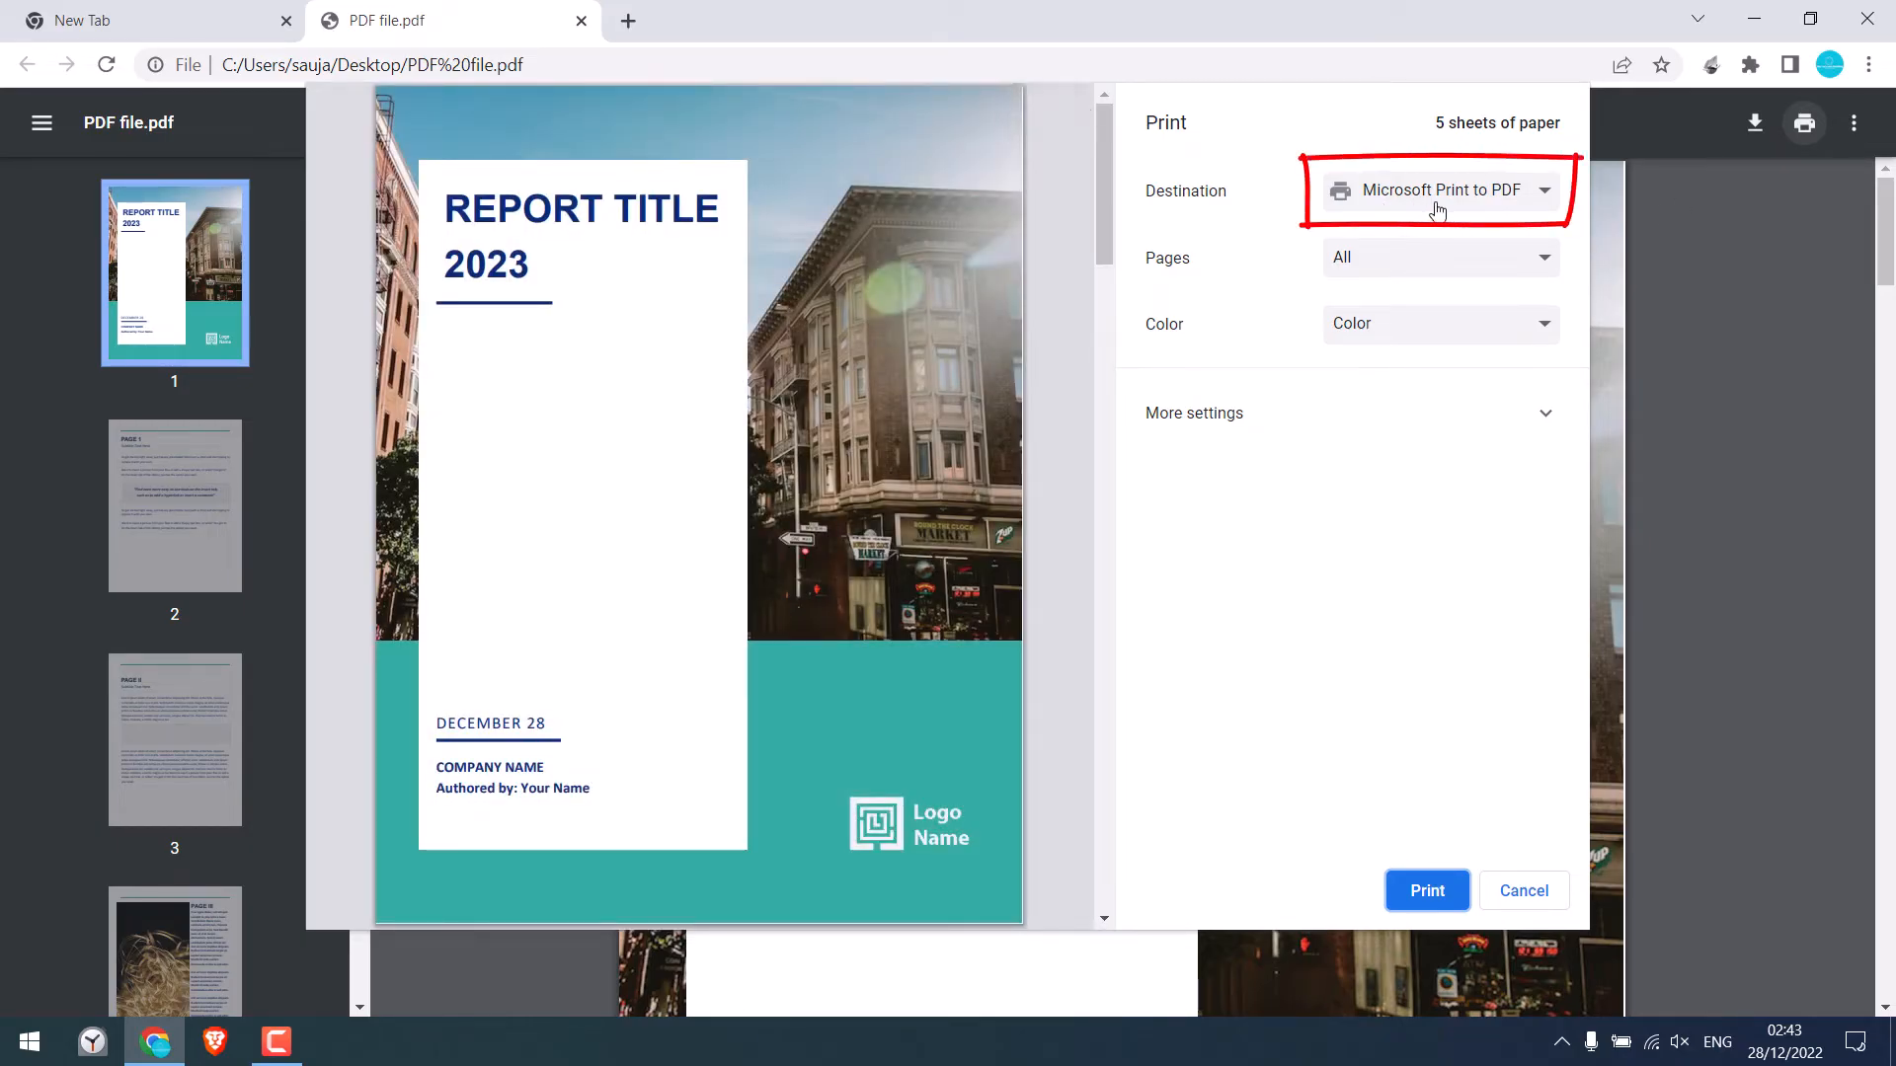
pyautogui.moveTo(1218, 284)
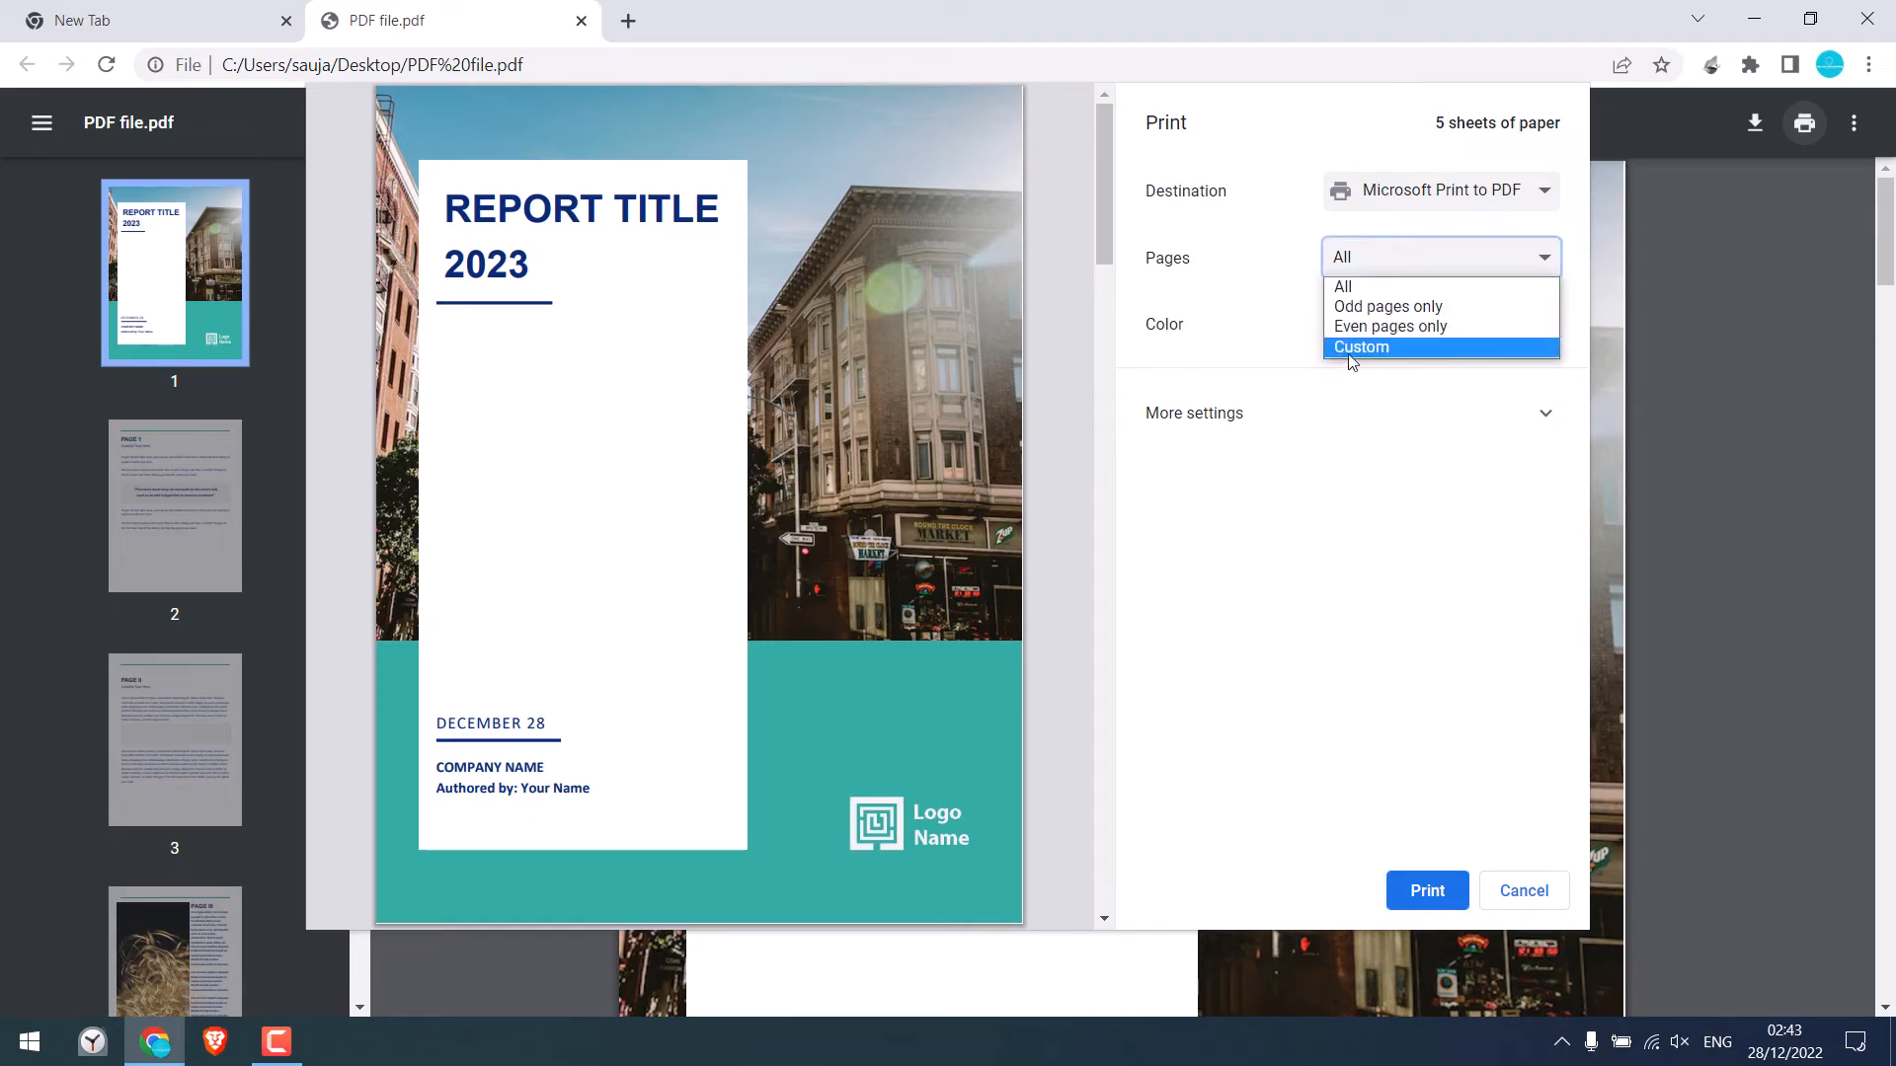
pyautogui.click(1360, 346)
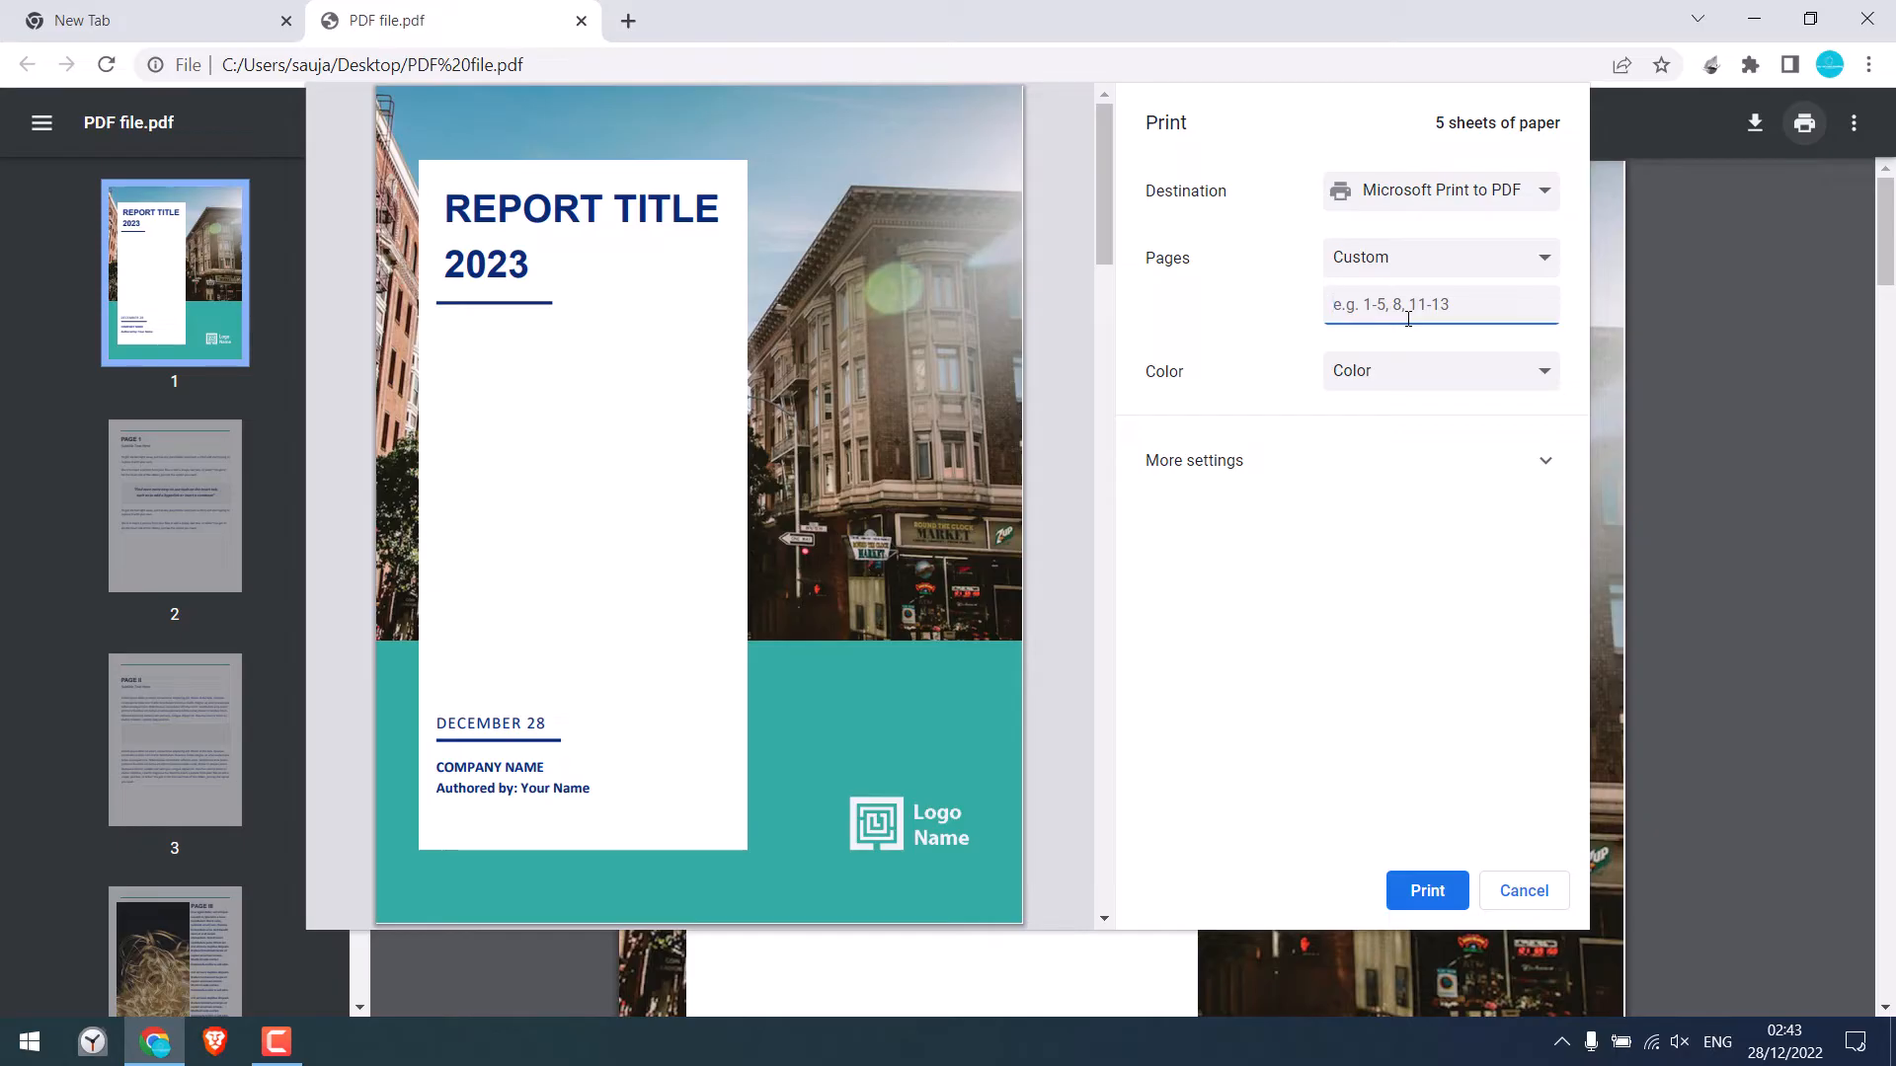
pyautogui.write('1')
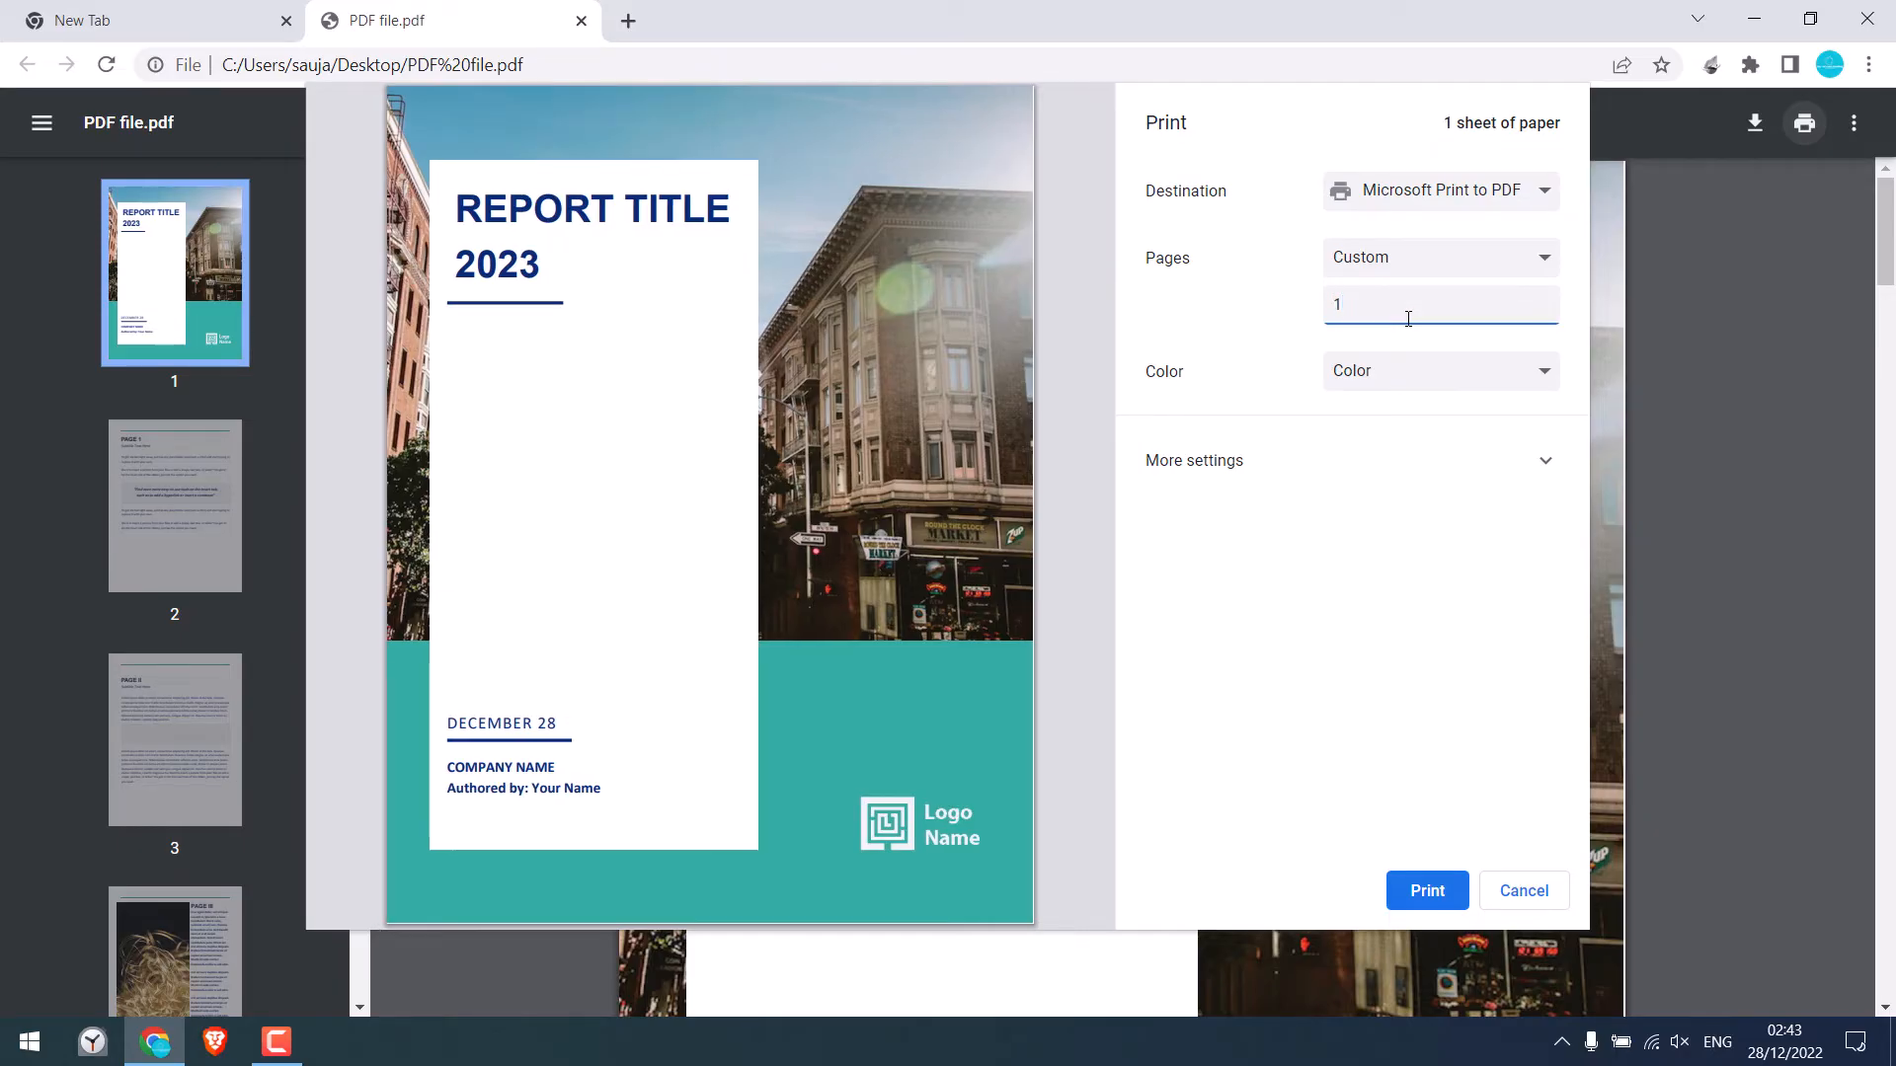
pyautogui.write('1,3,')
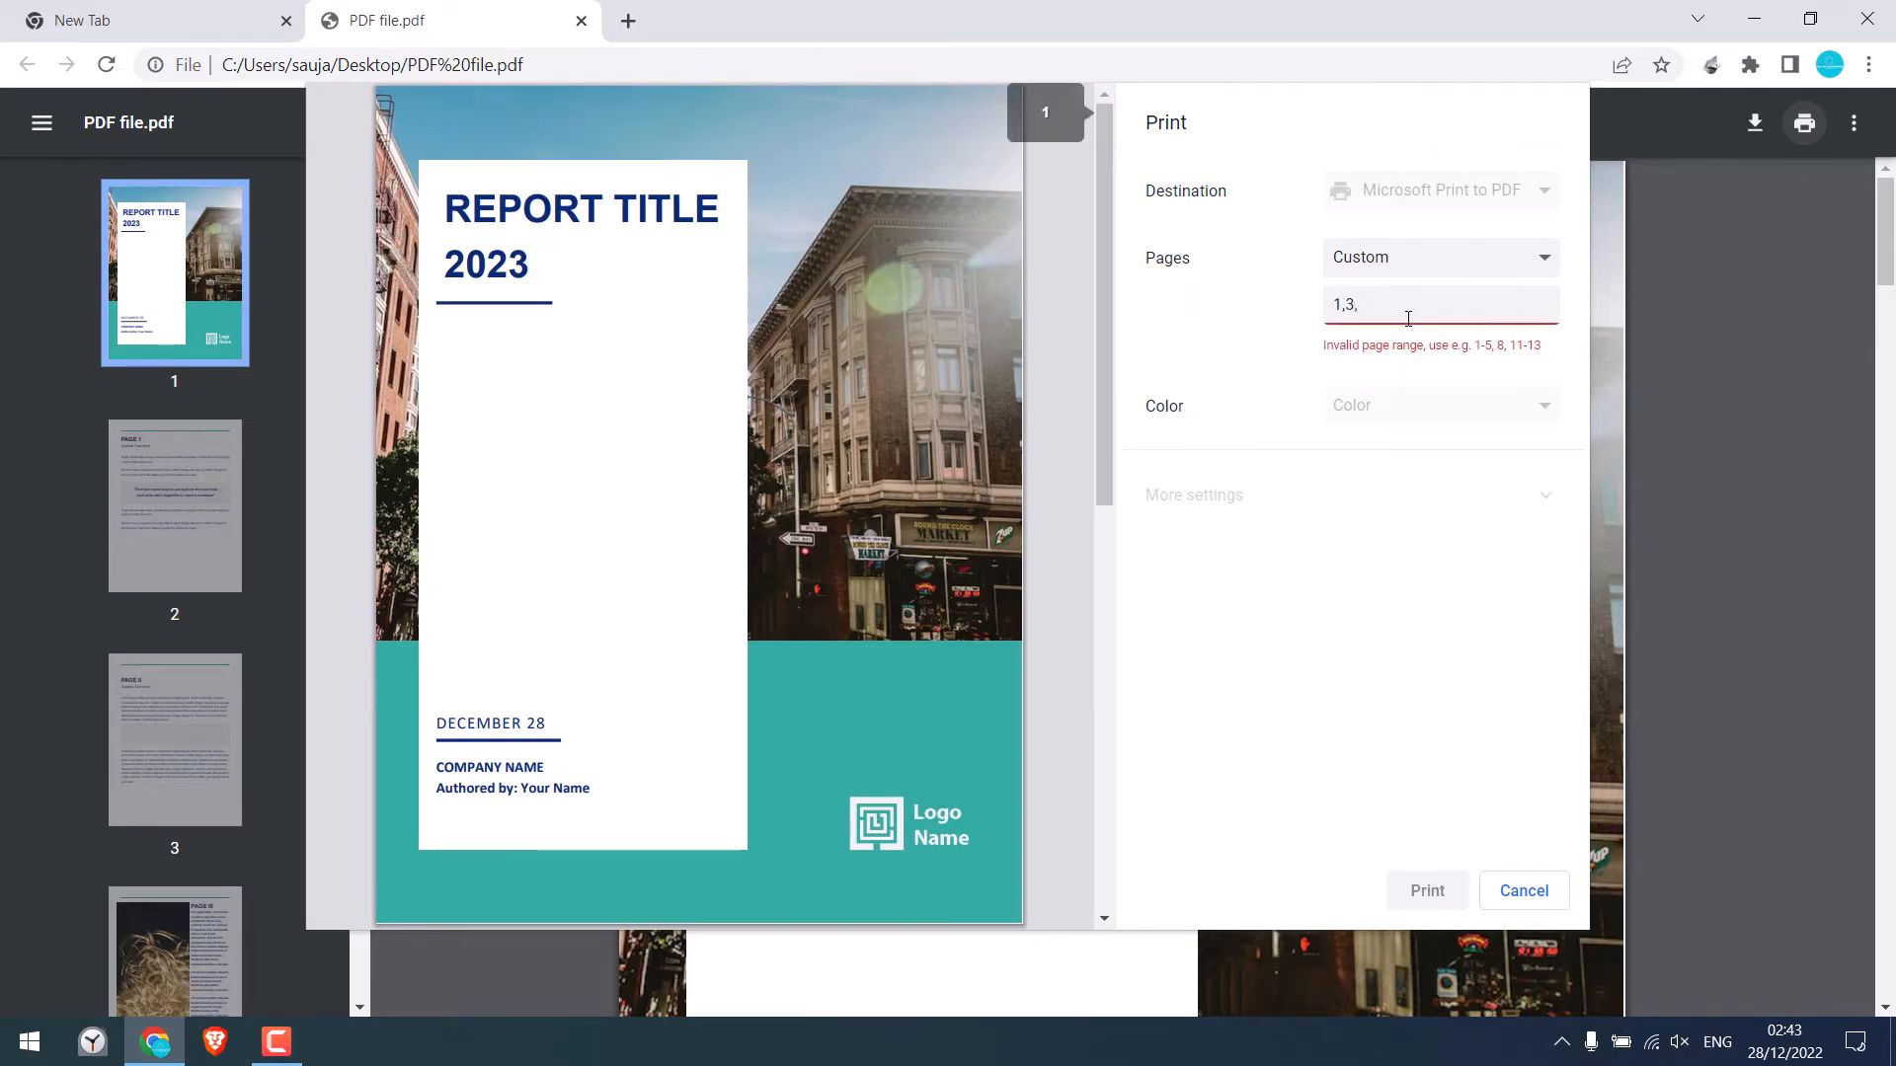
pyautogui.write('4')
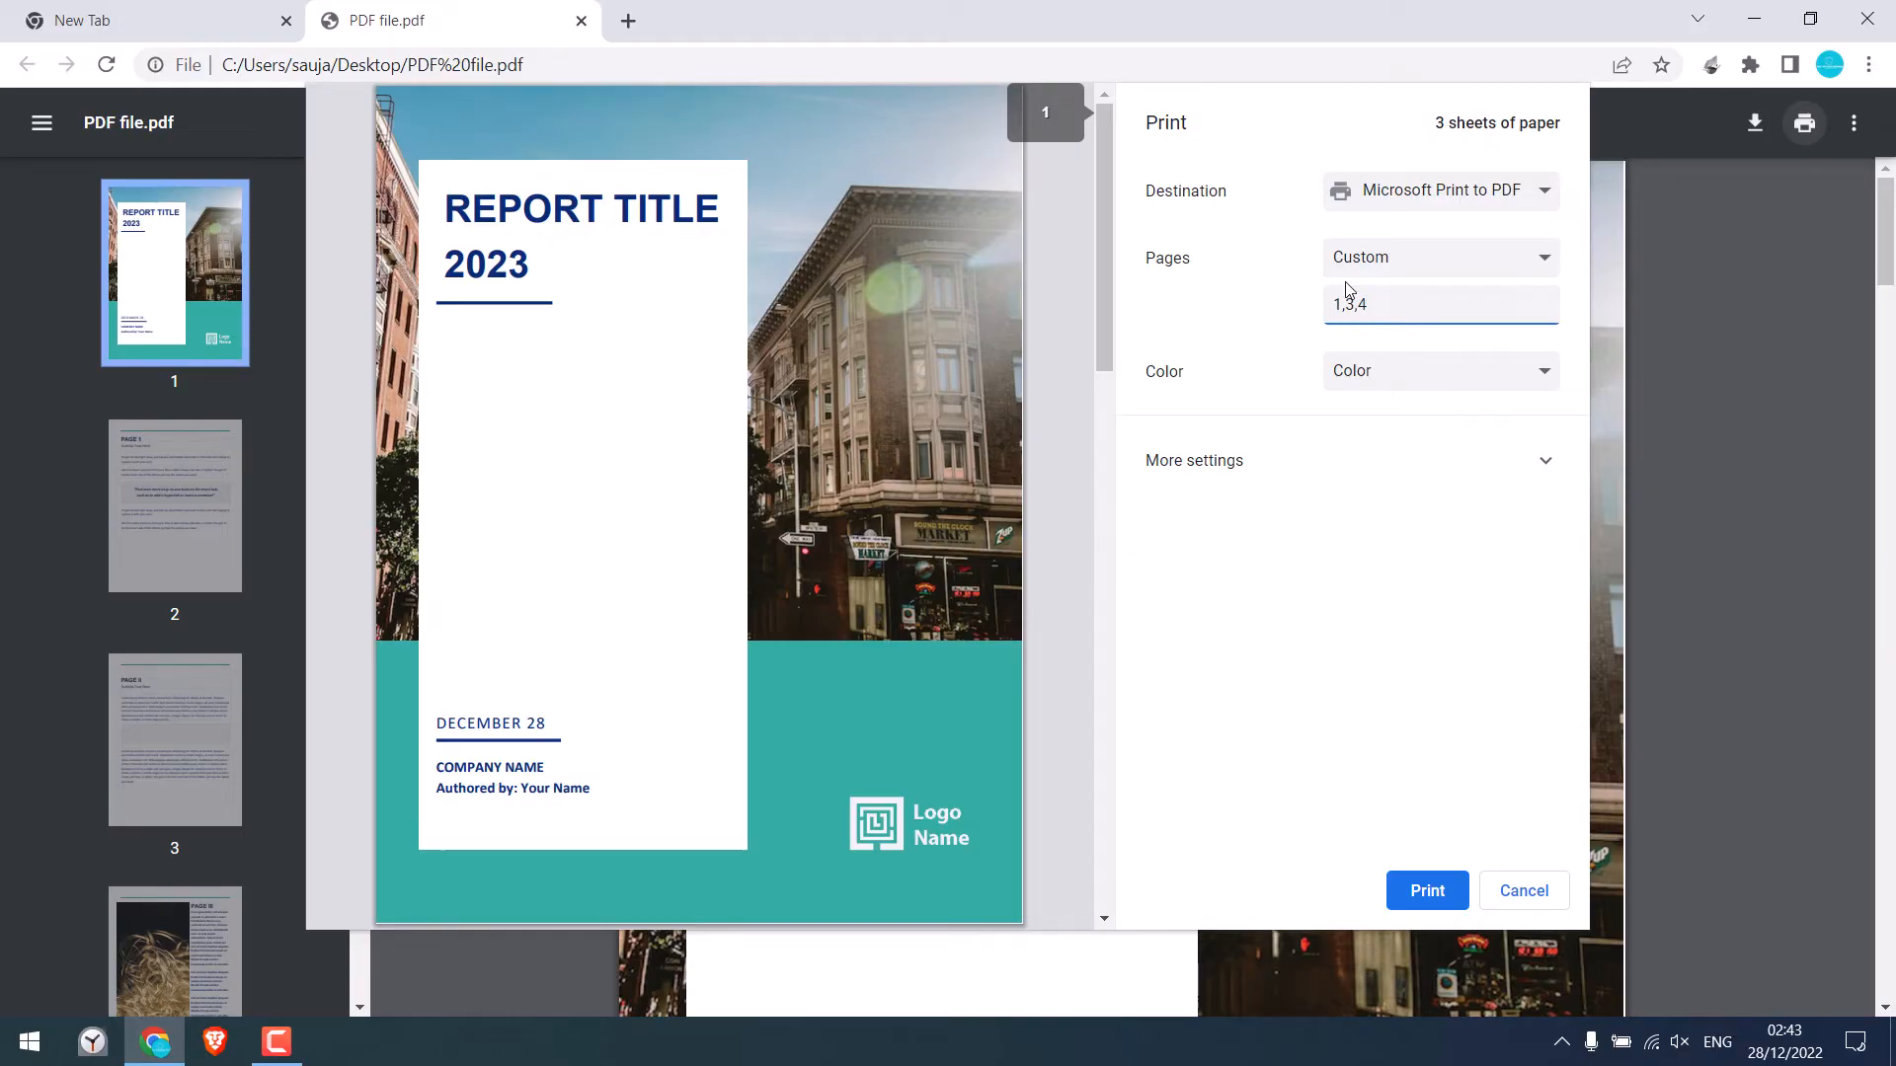
pyautogui.click(1427, 890)
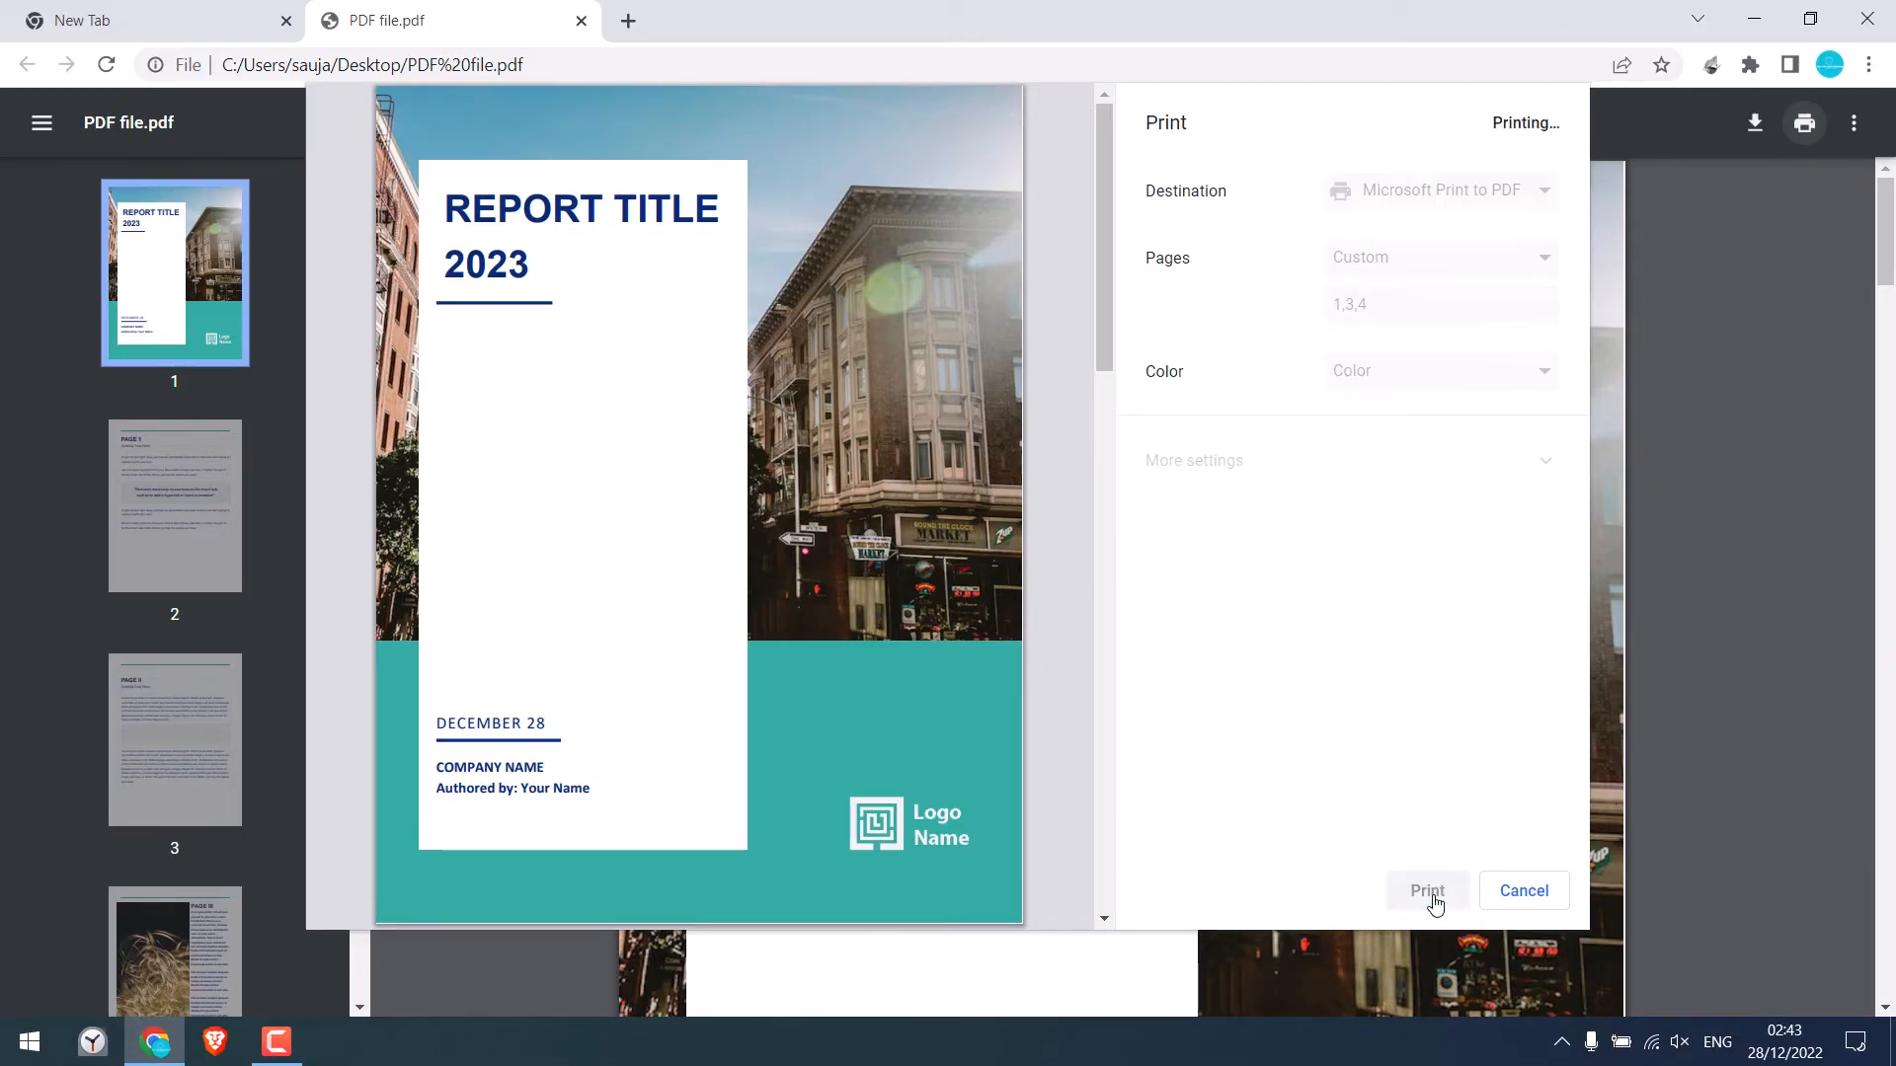
# - Save the printout to the Desktop as 'Modified PDF'
pyautogui.click(1427, 891)
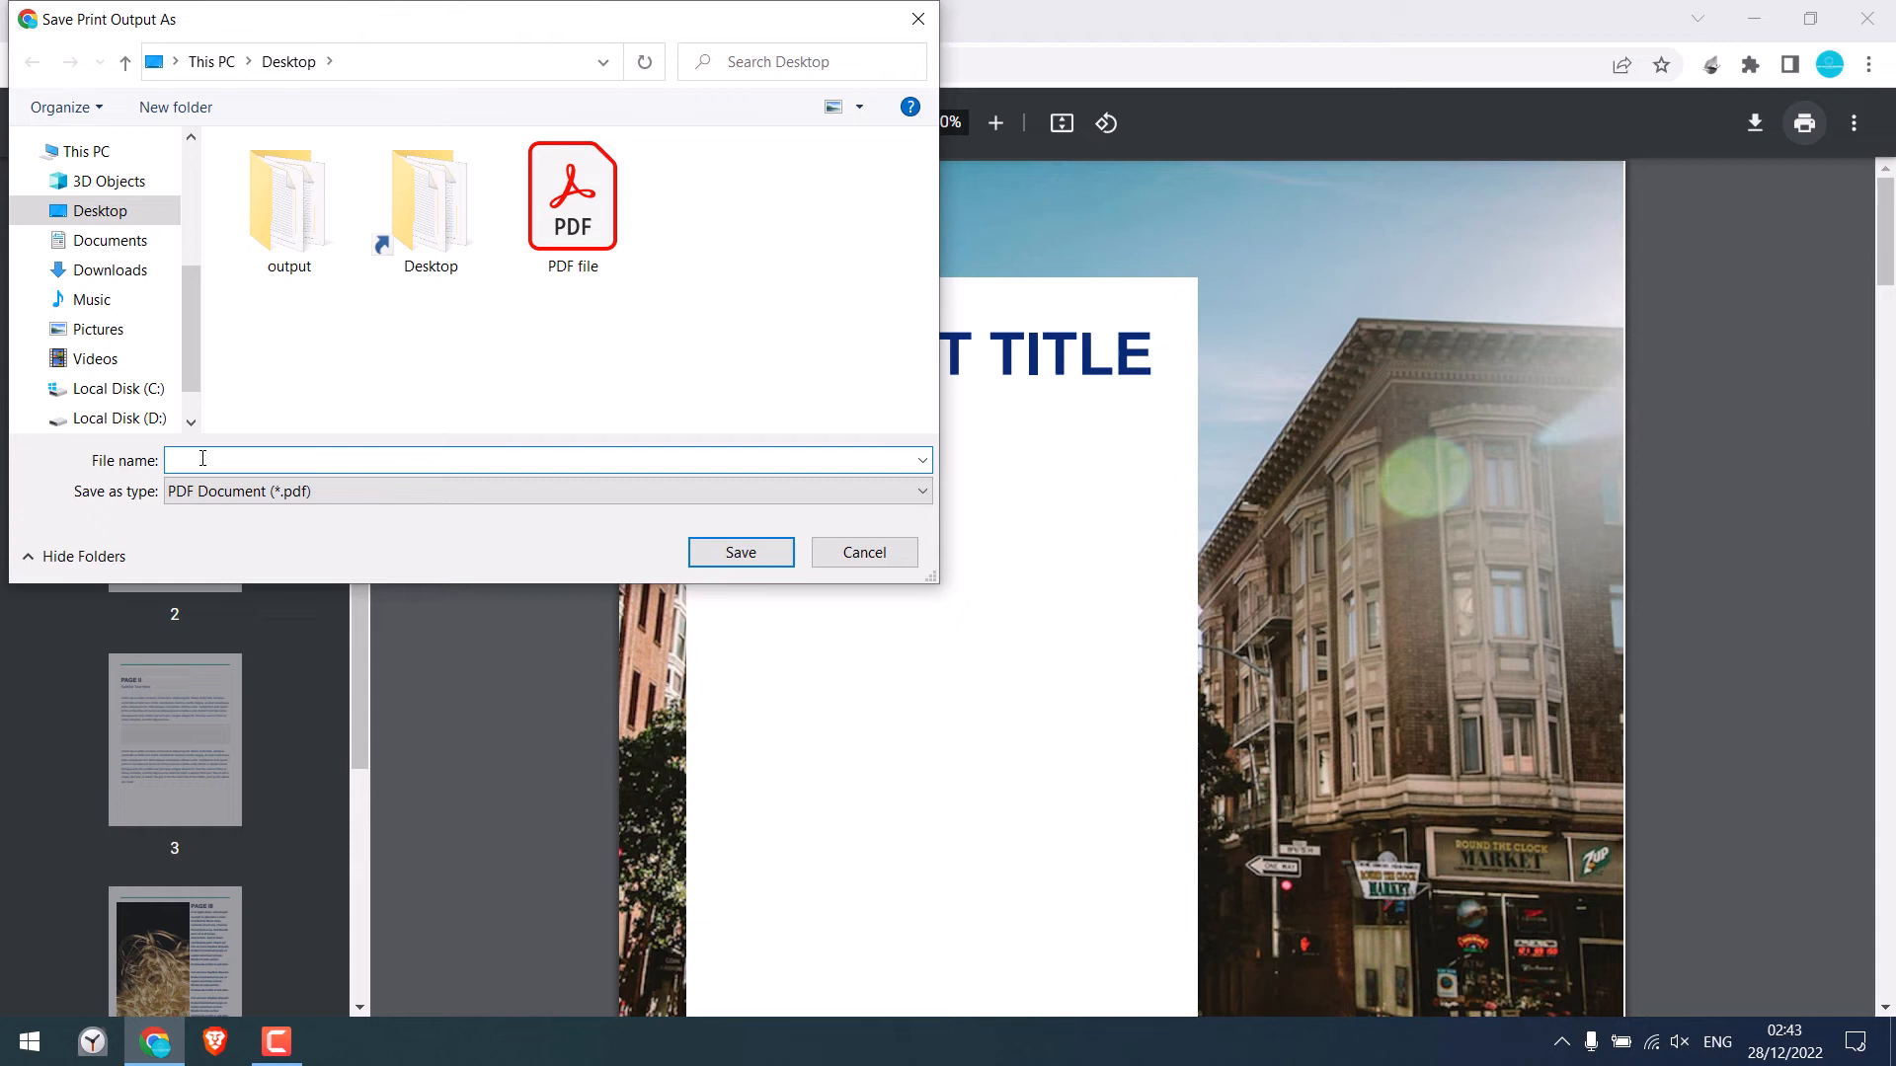
pyautogui.write('Modified PDF')
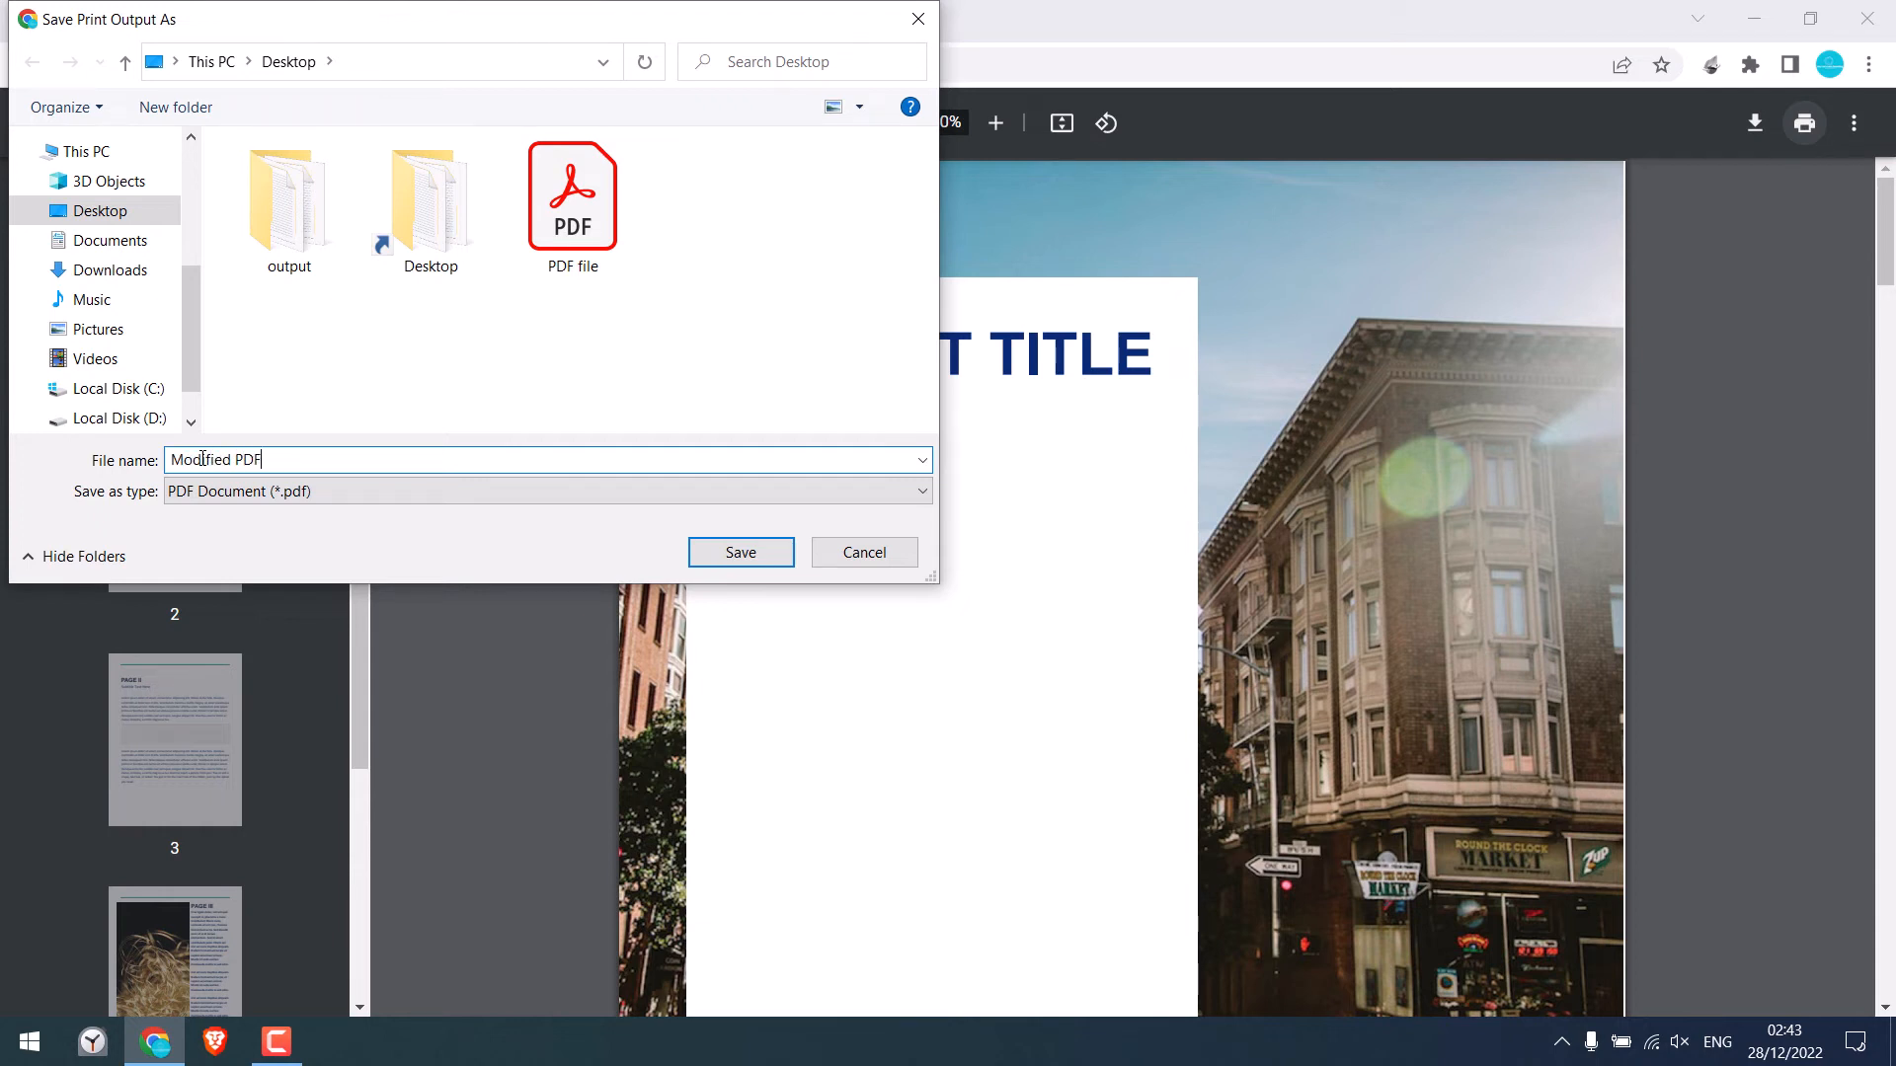
pyautogui.click(739, 553)
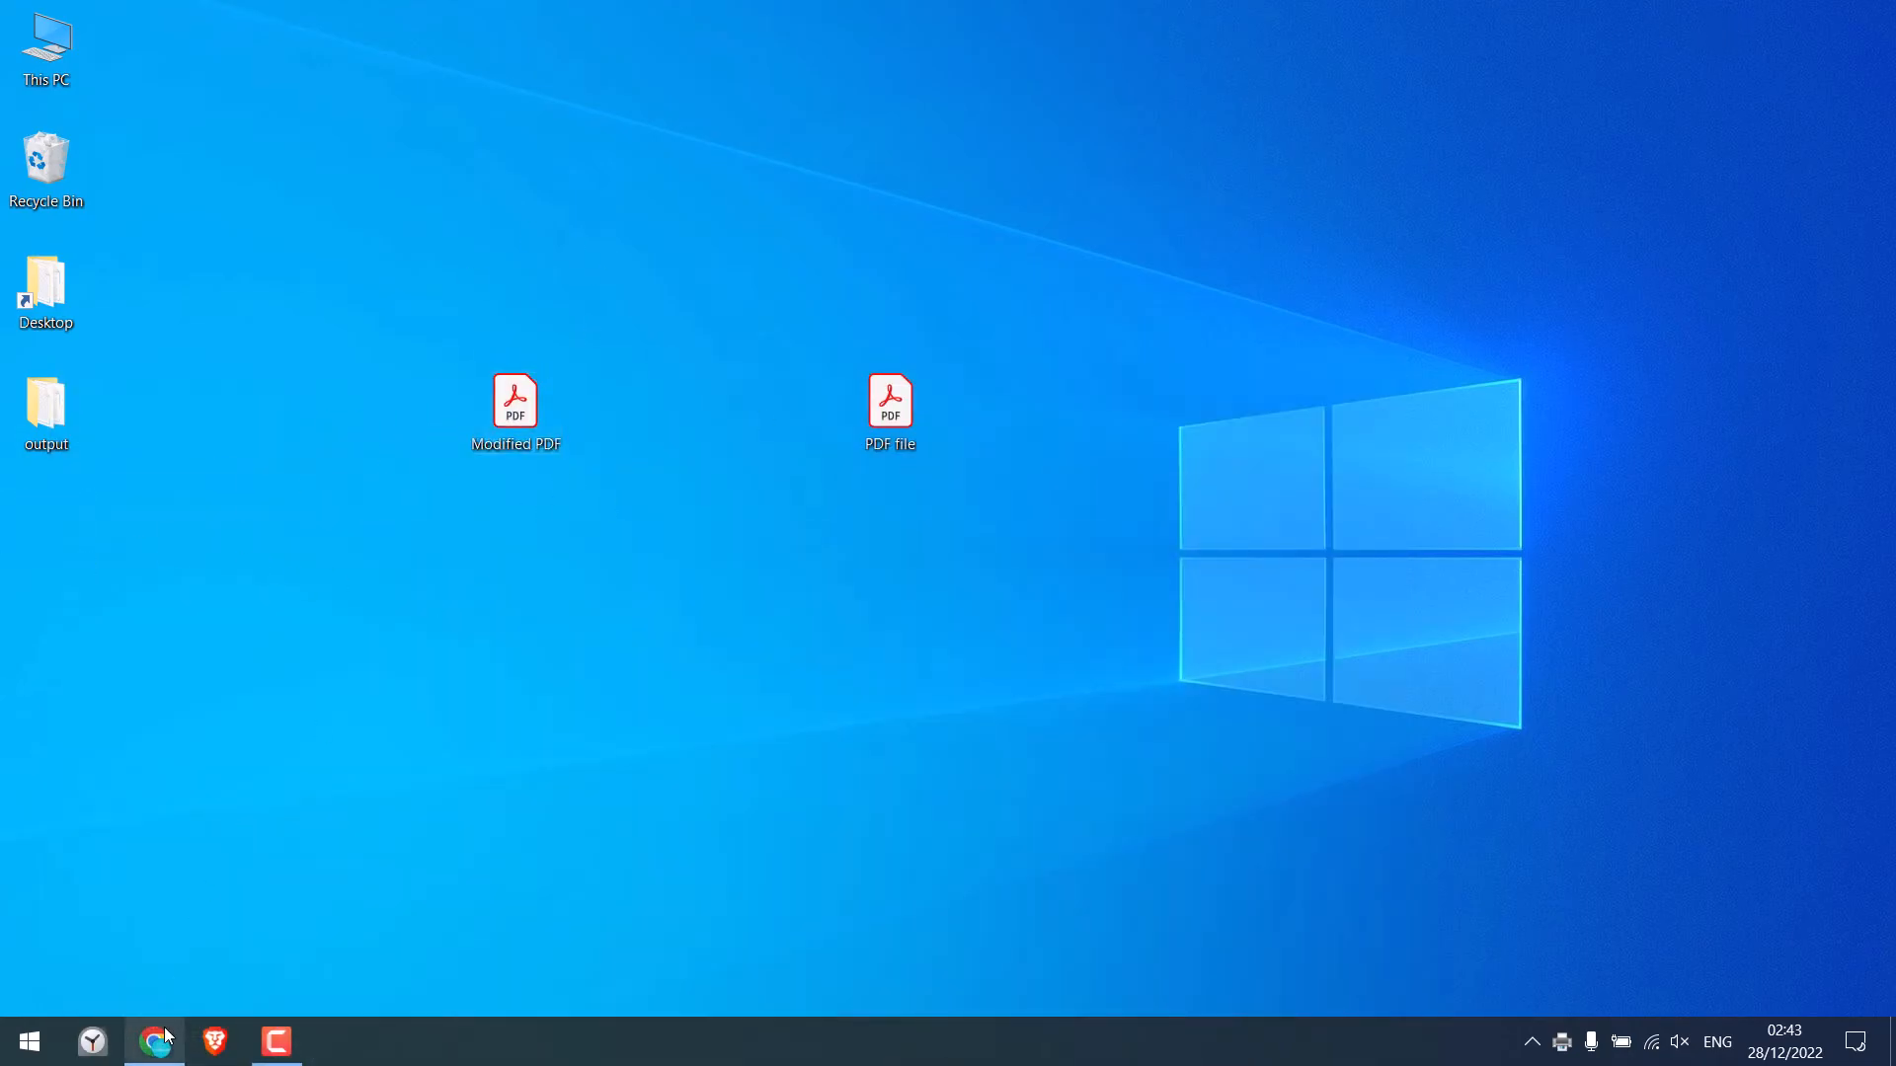
# - Open Modified PDF from the desktop in Chrome to check its three pages
pyautogui.click(155, 1040)
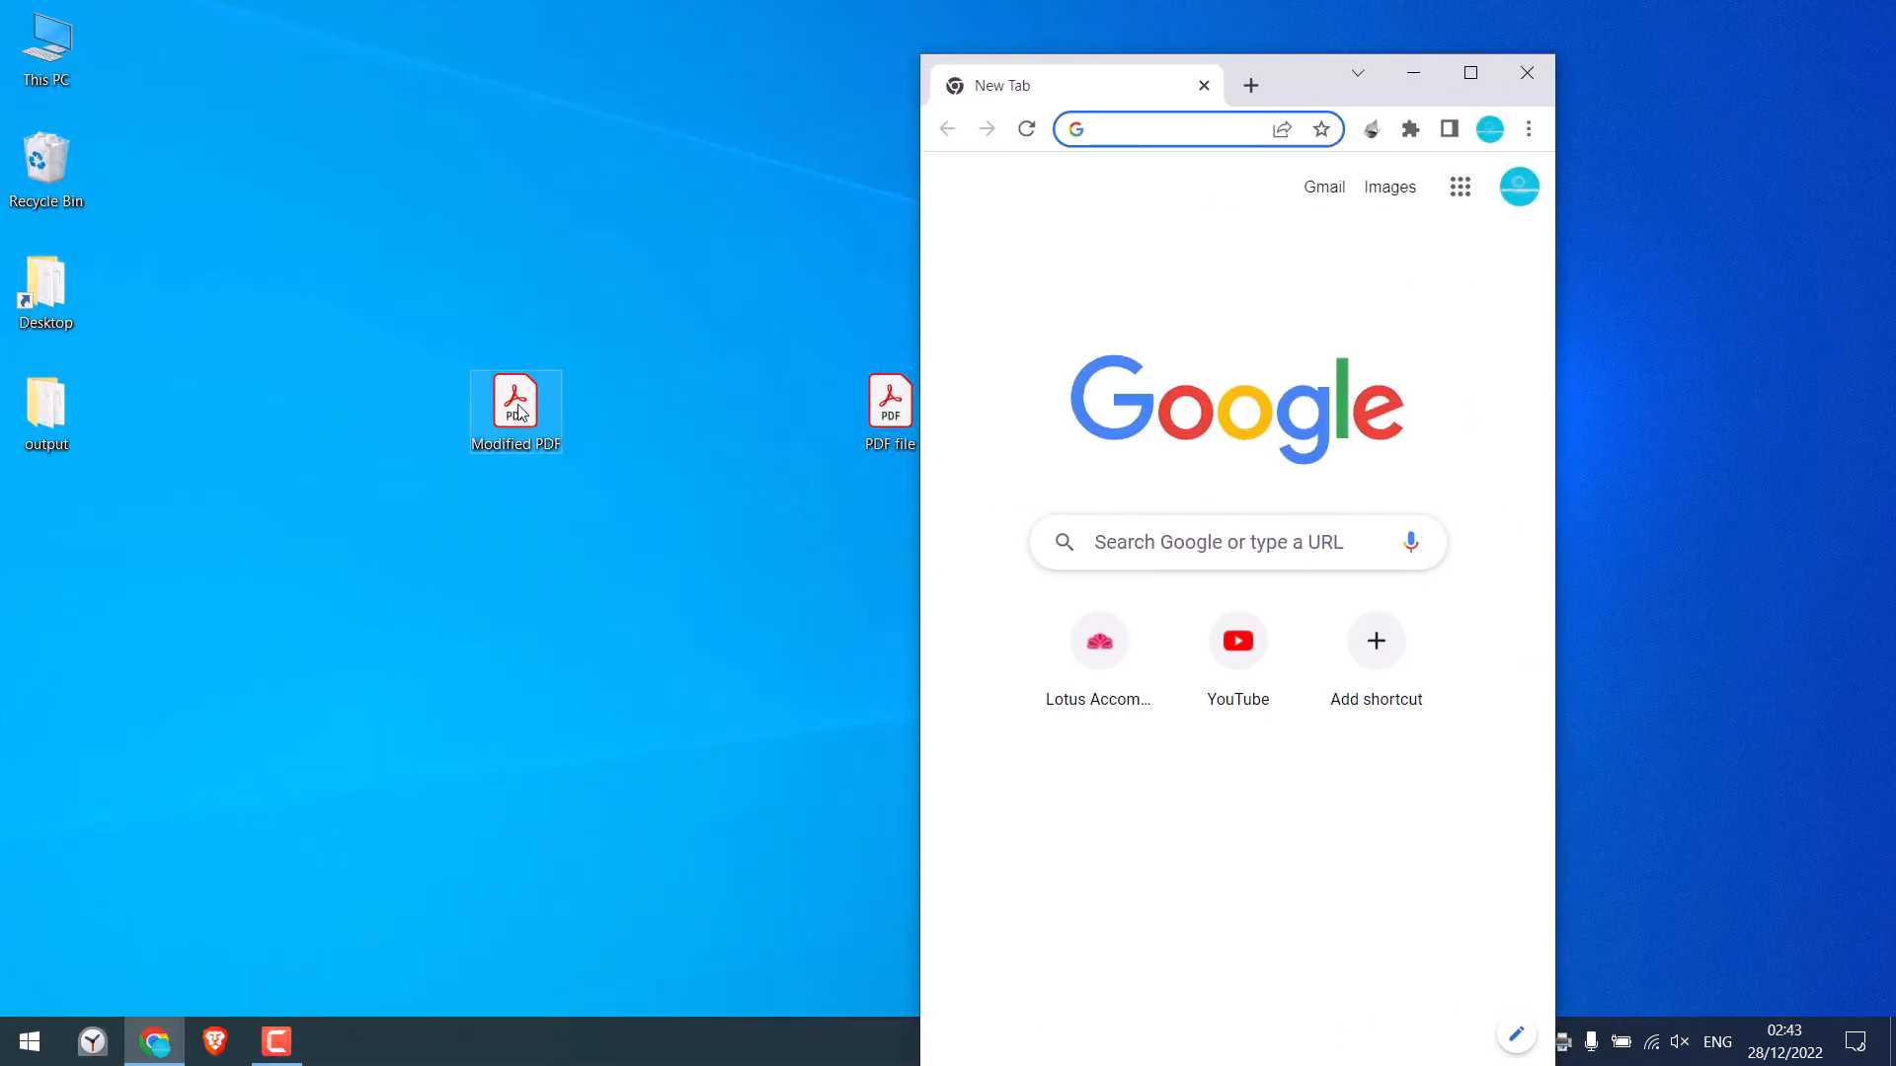
pyautogui.doubleClick(514, 399)
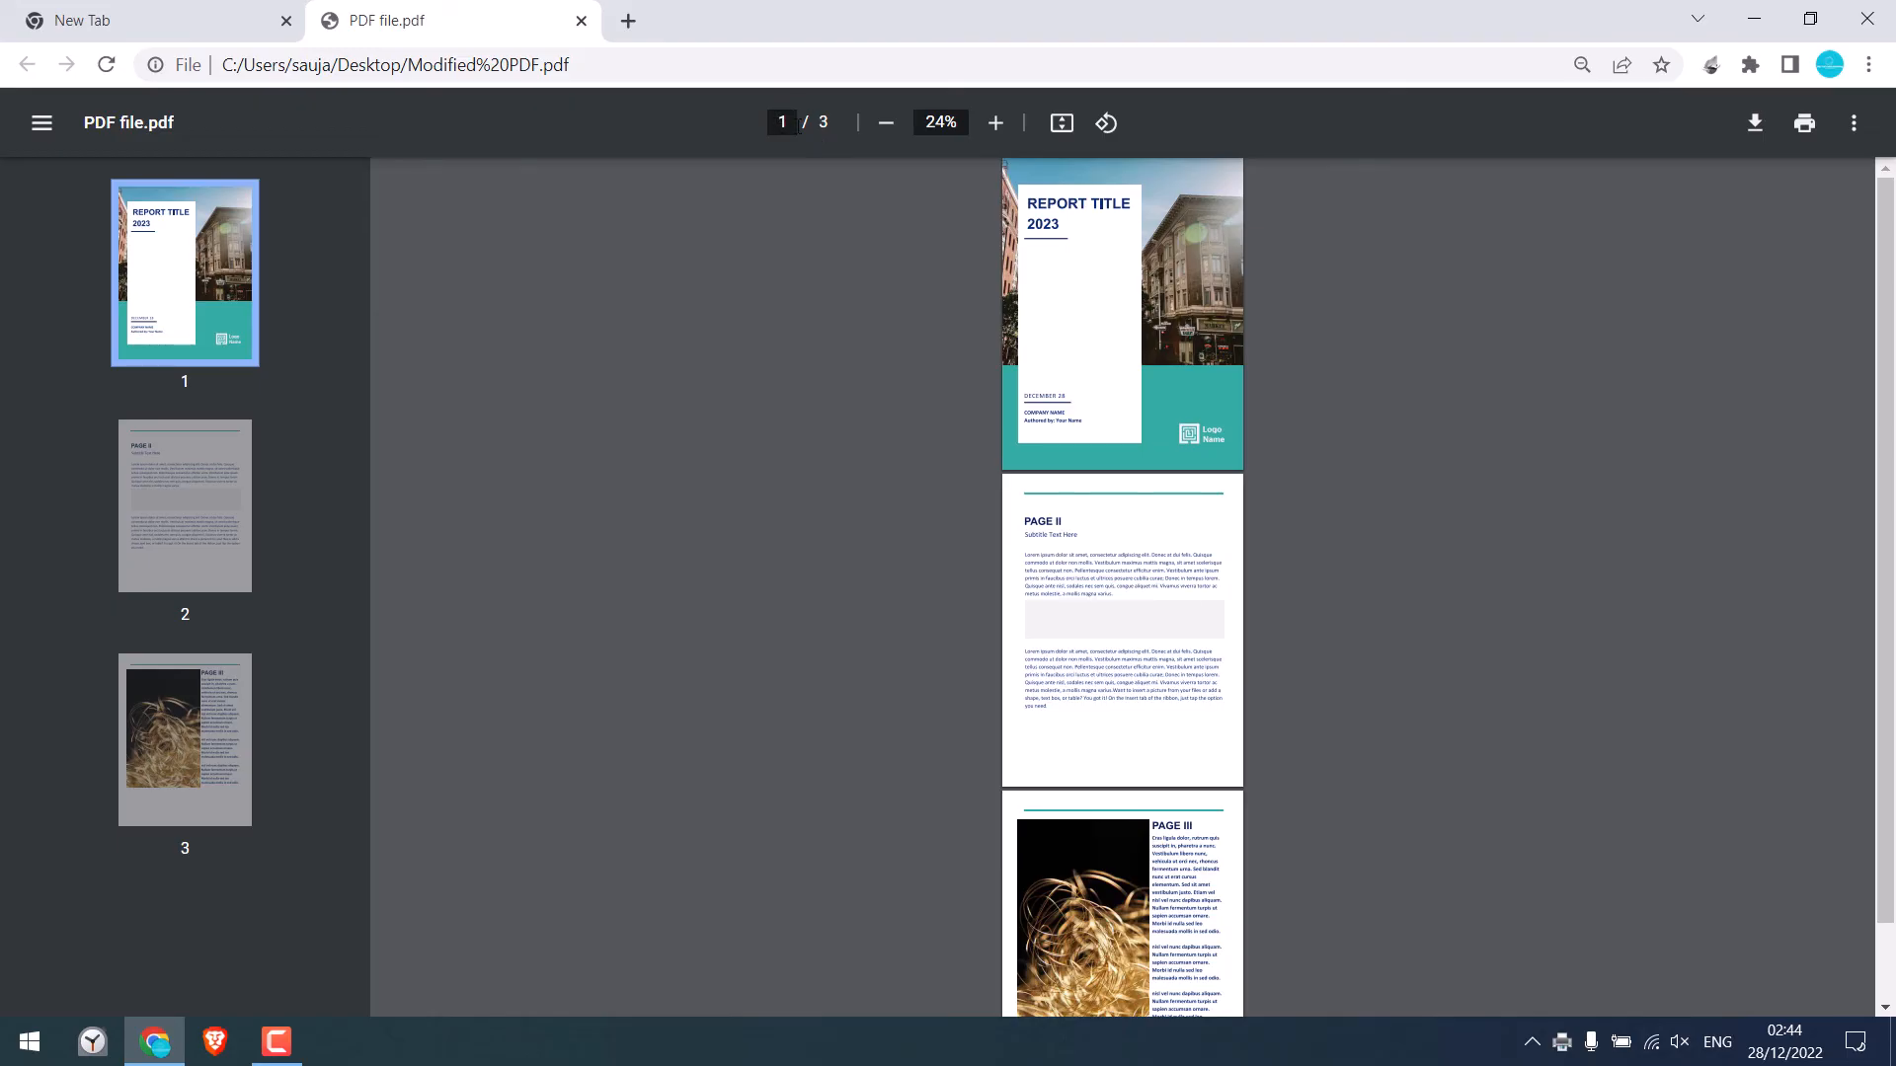
pyautogui.moveTo(175, 489)
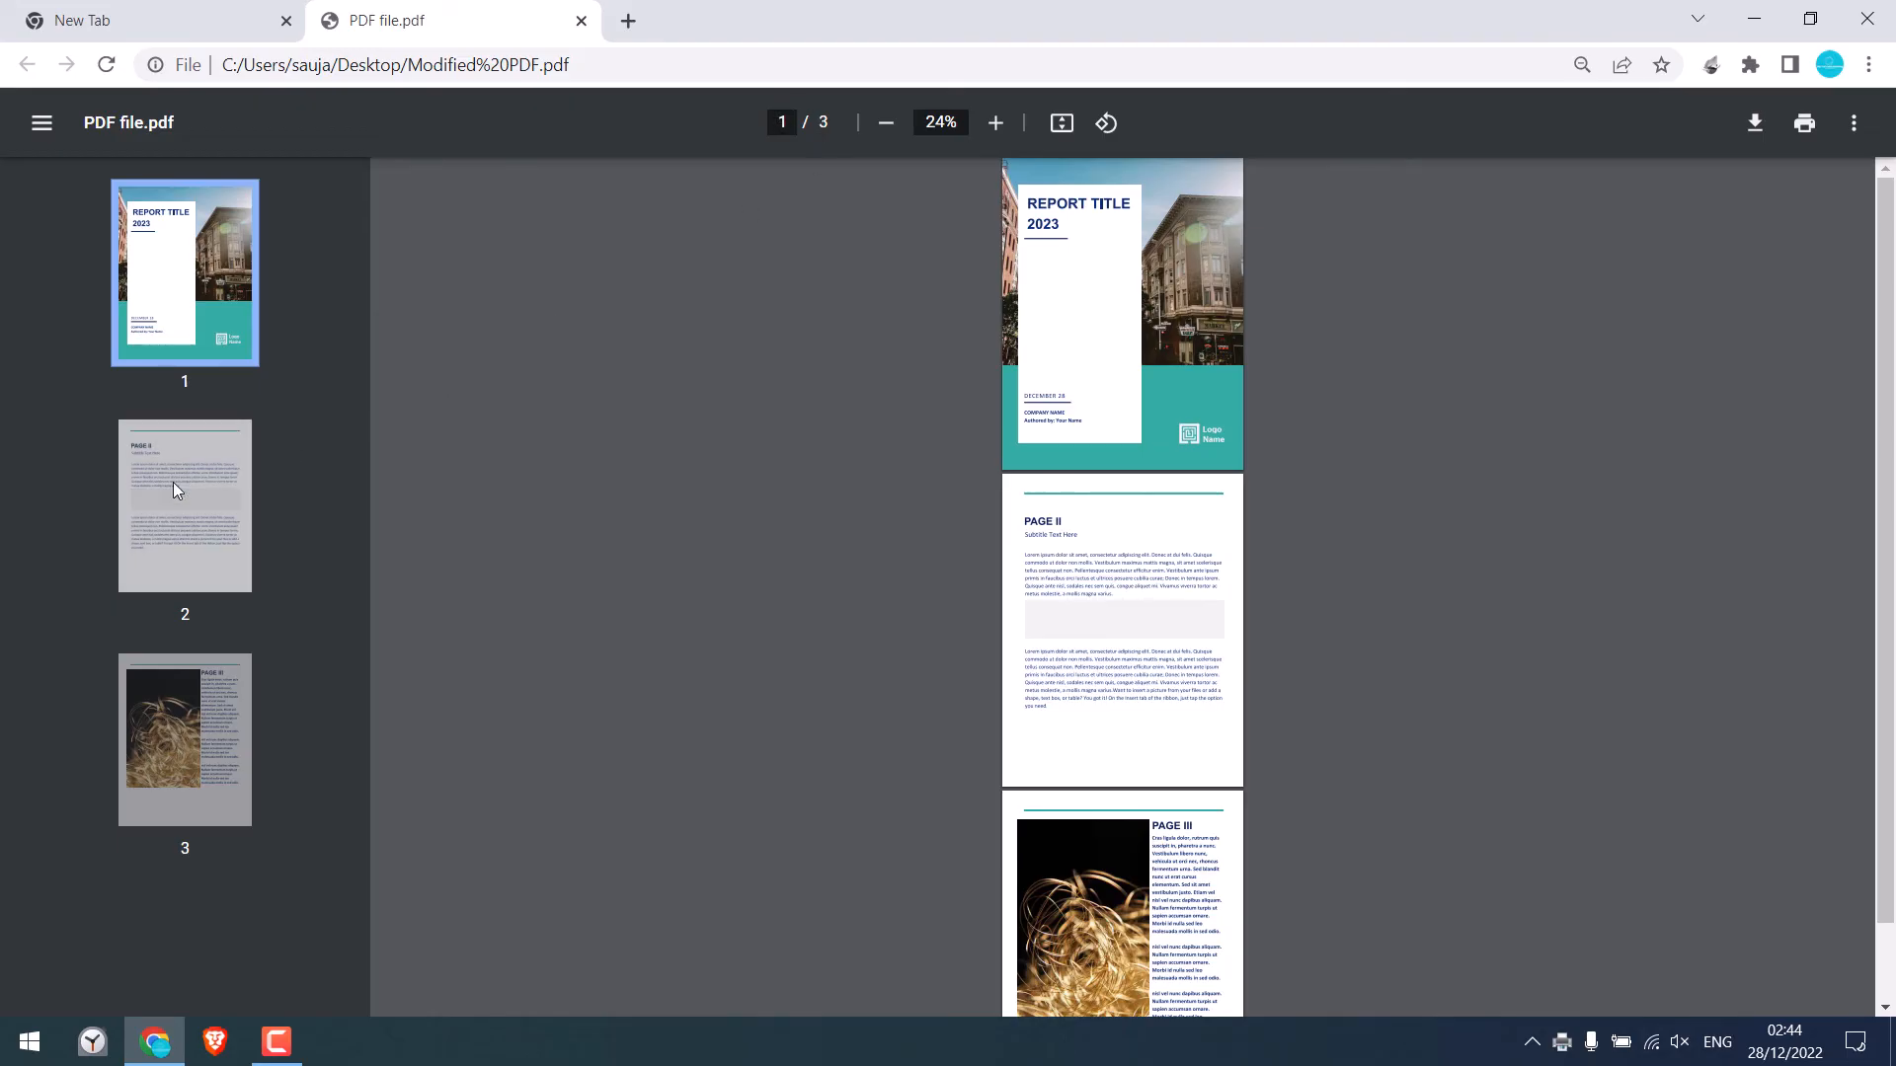
pyautogui.scroll(-3)
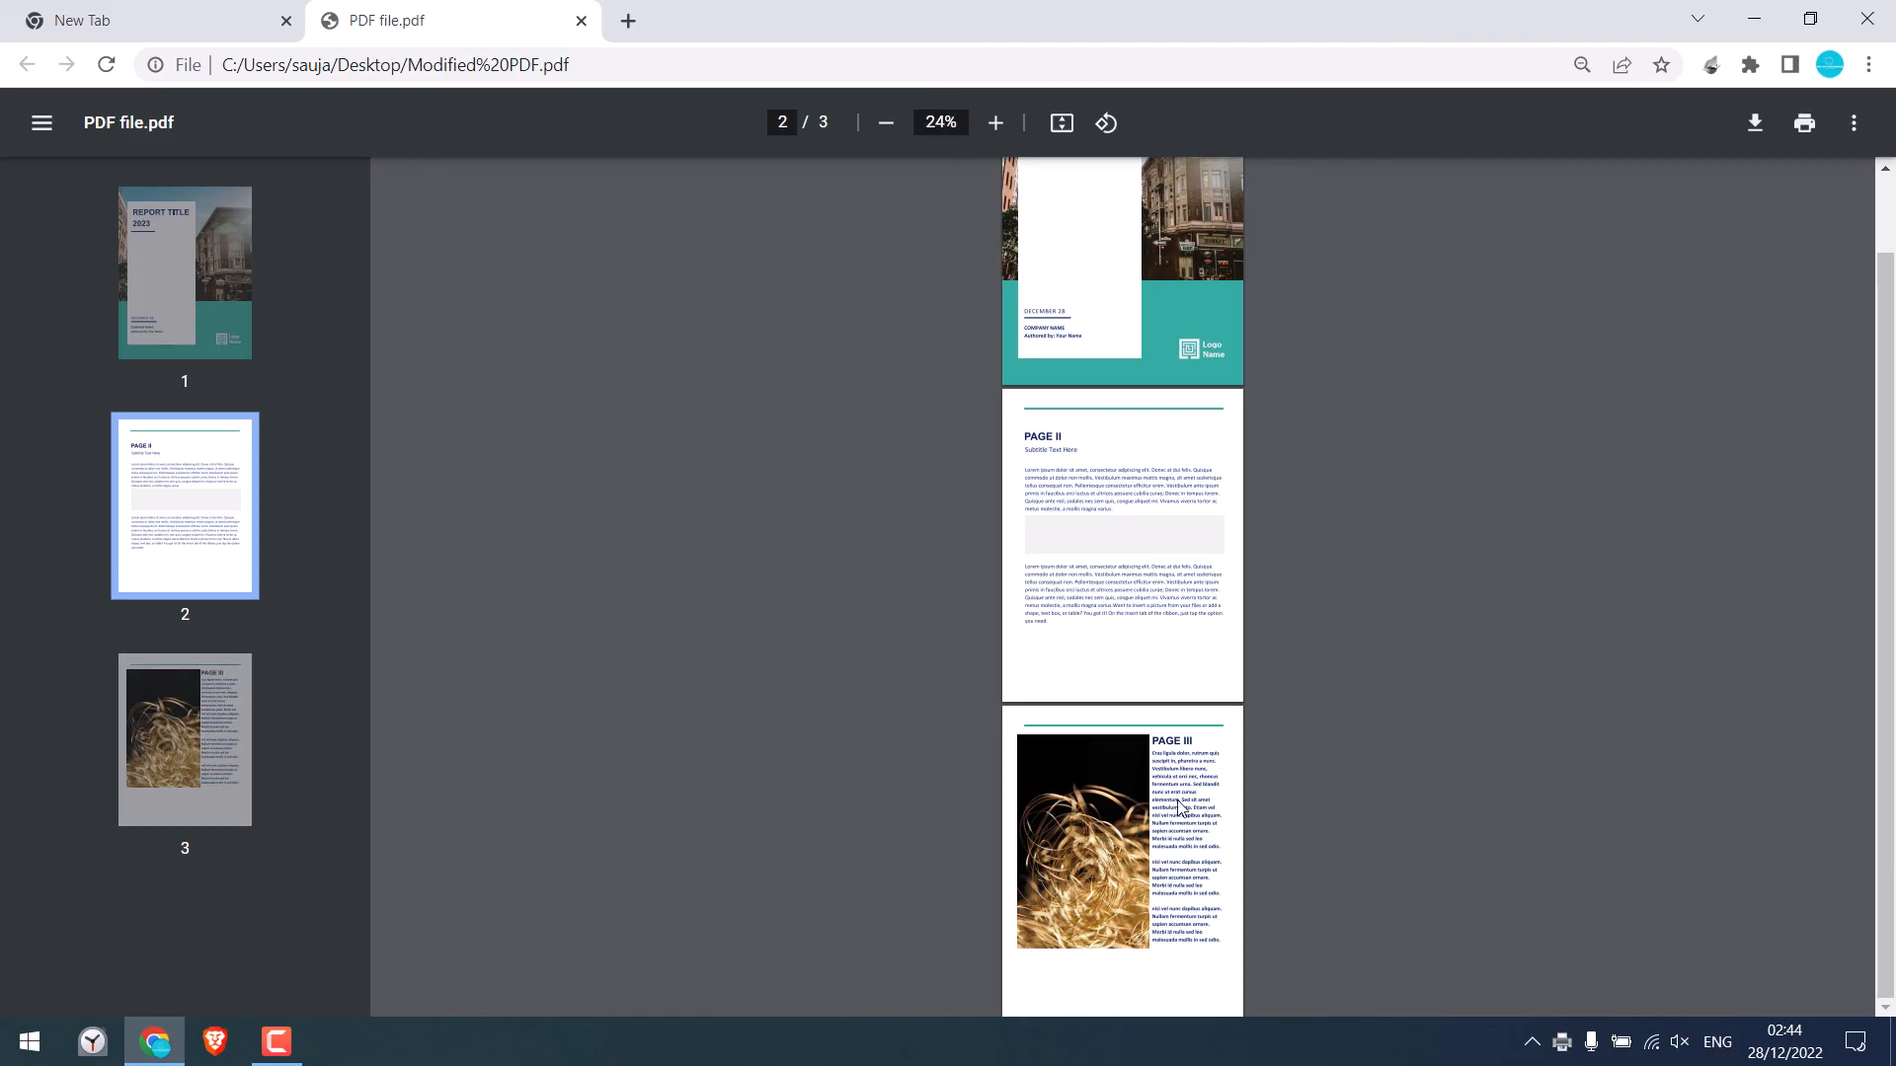
pyautogui.moveTo(920, 647)
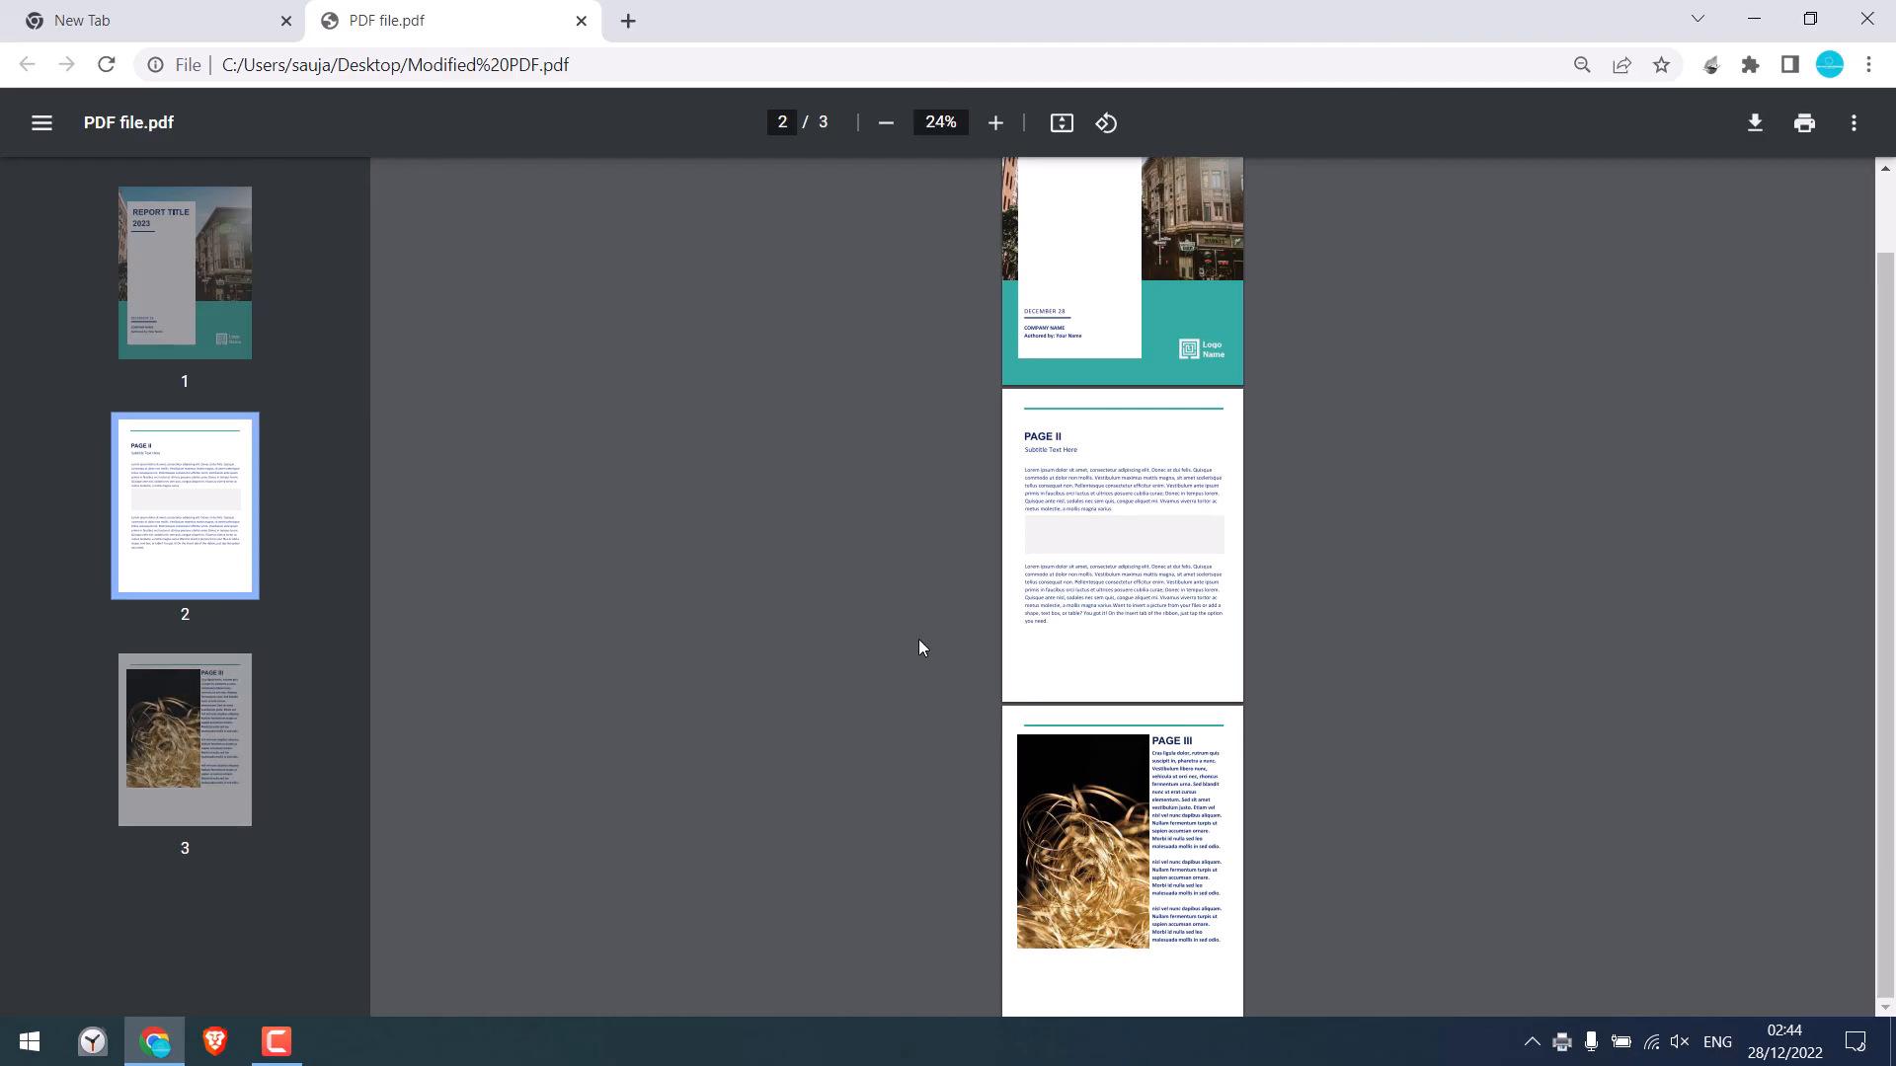
pyautogui.moveTo(878, 597)
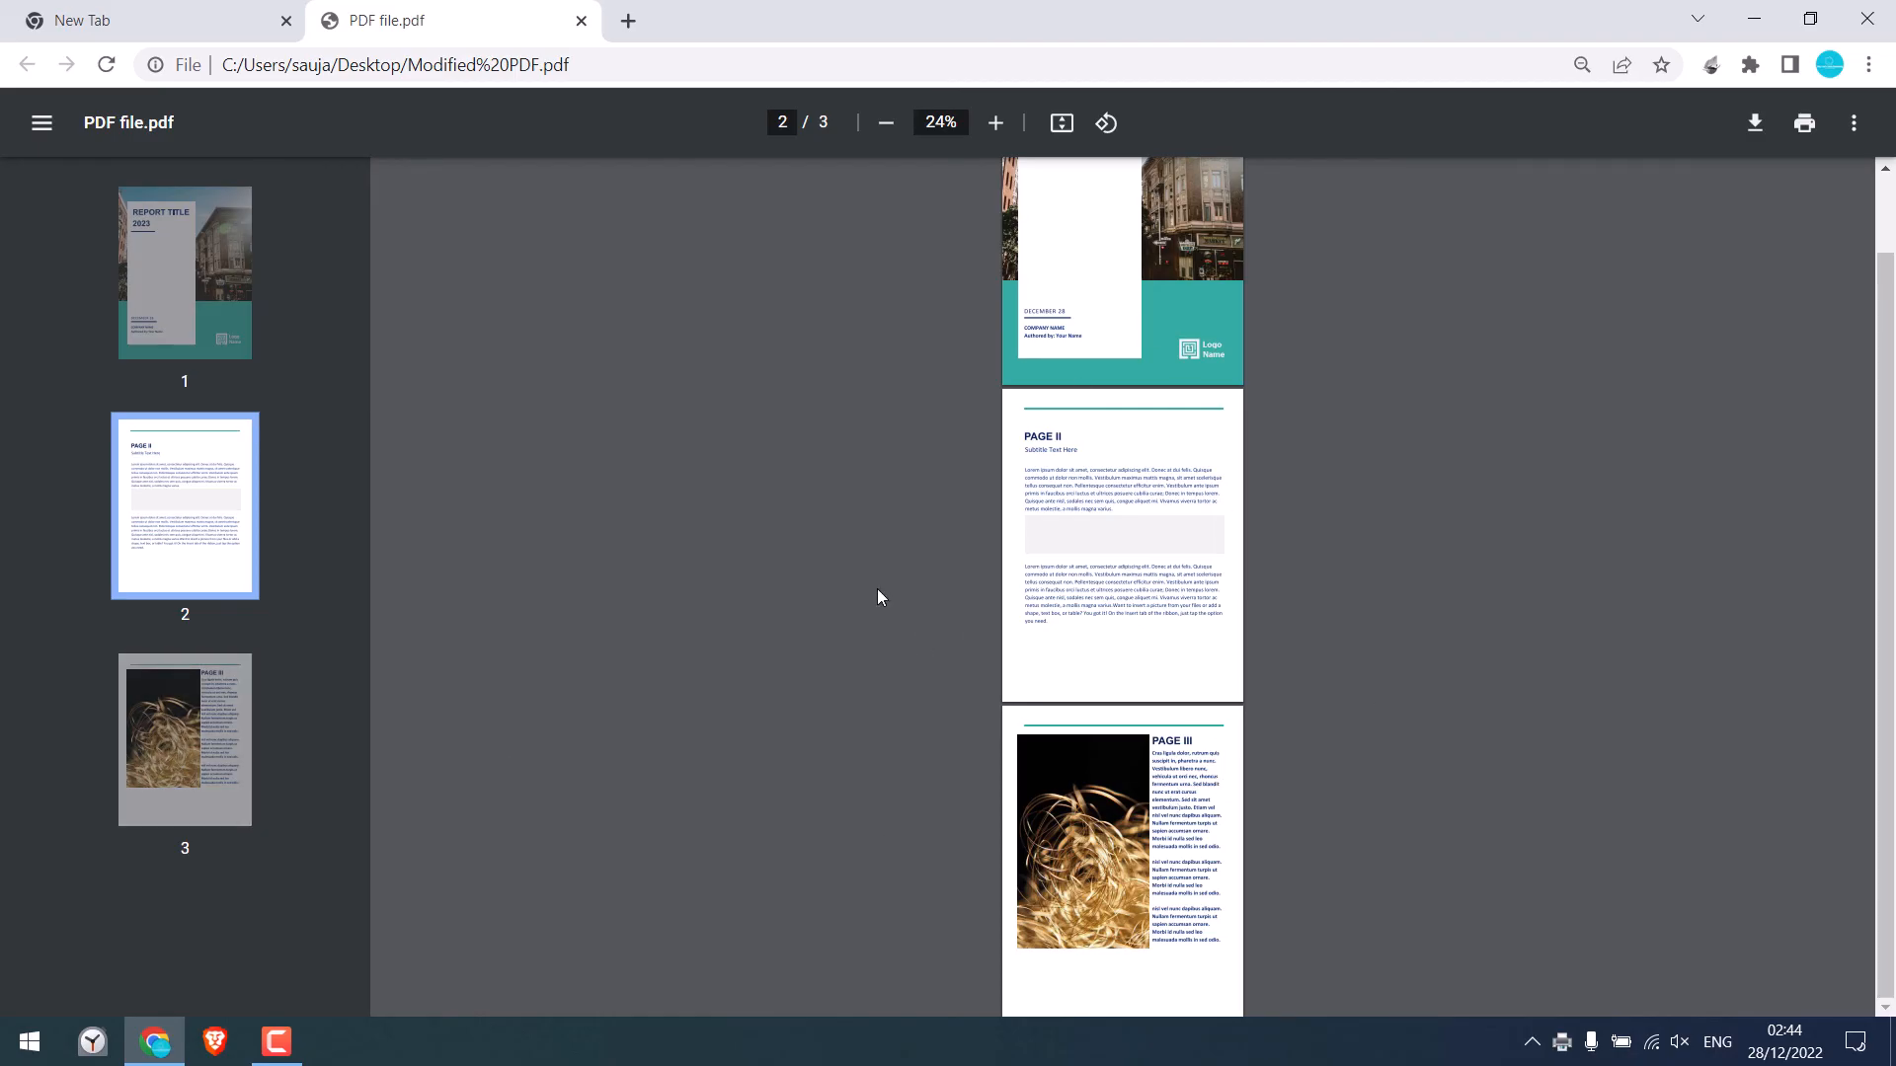
pyautogui.click(995, 123)
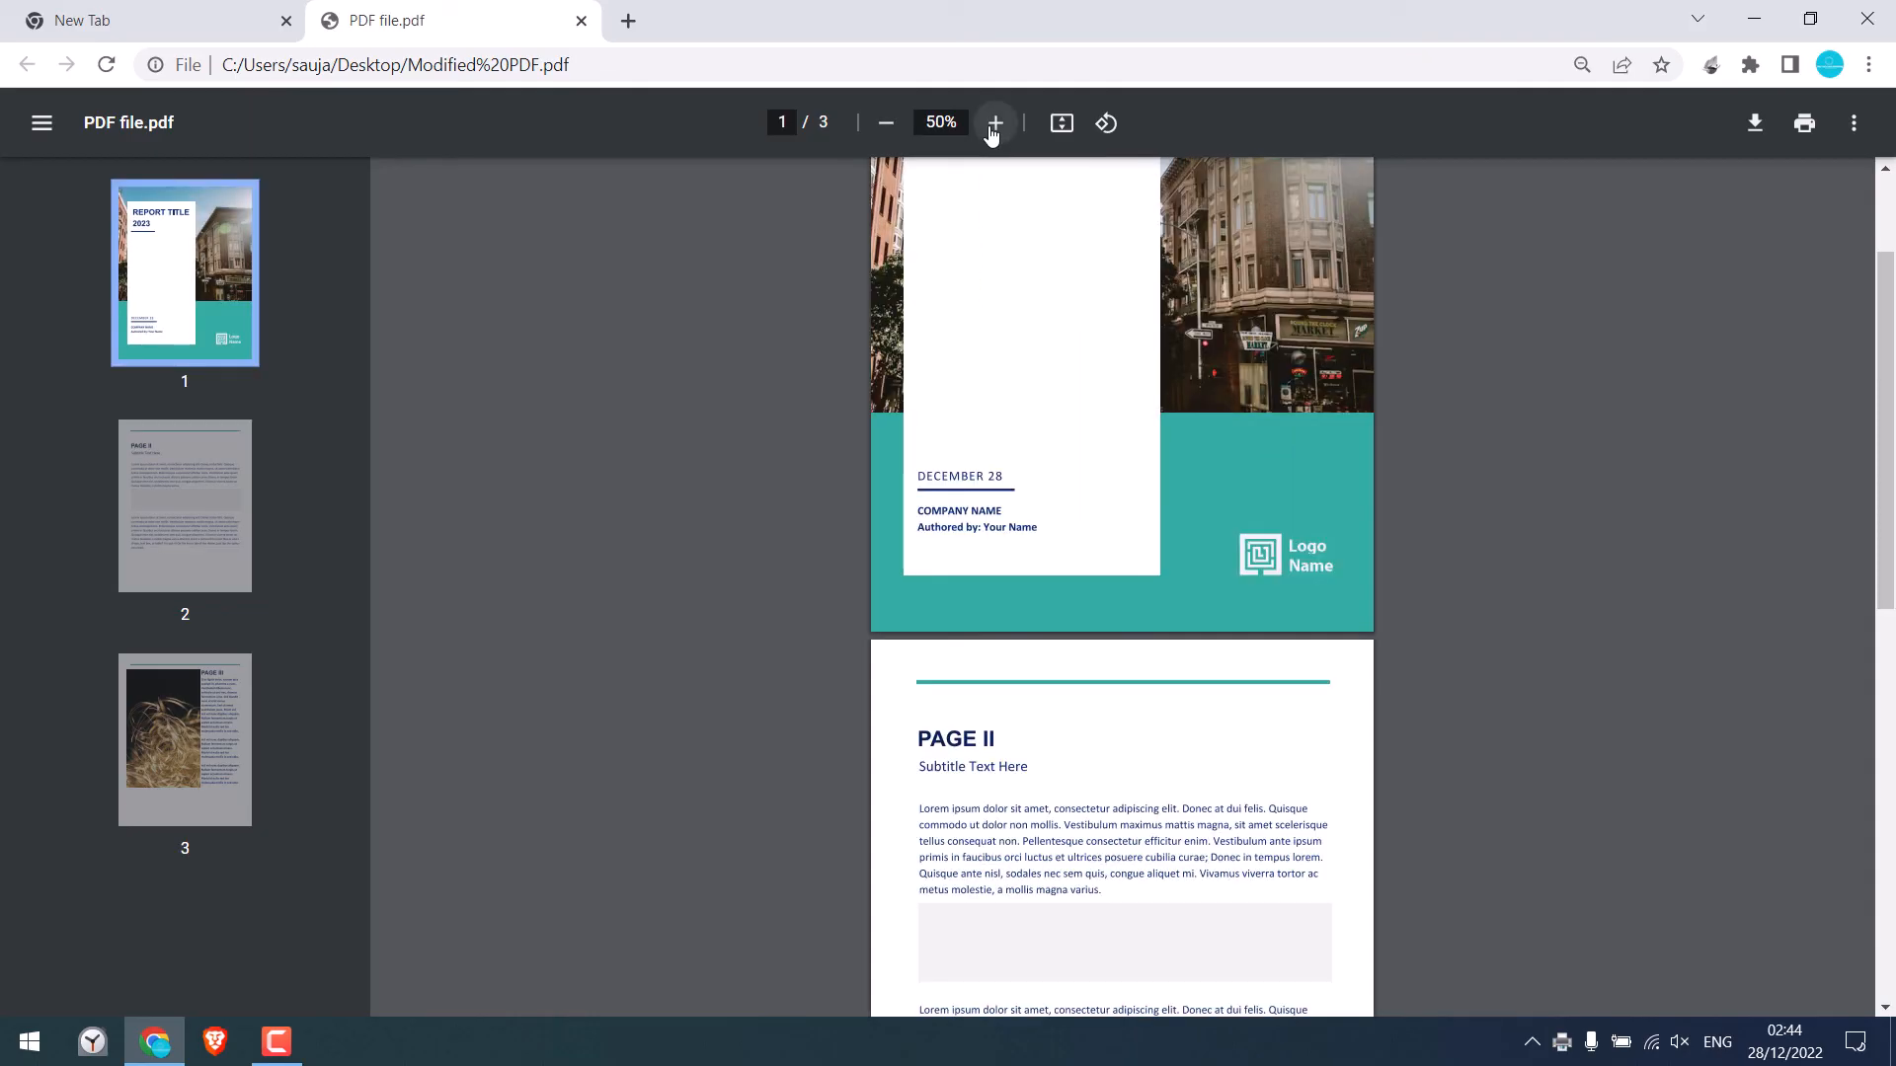
pyautogui.scroll(-3)
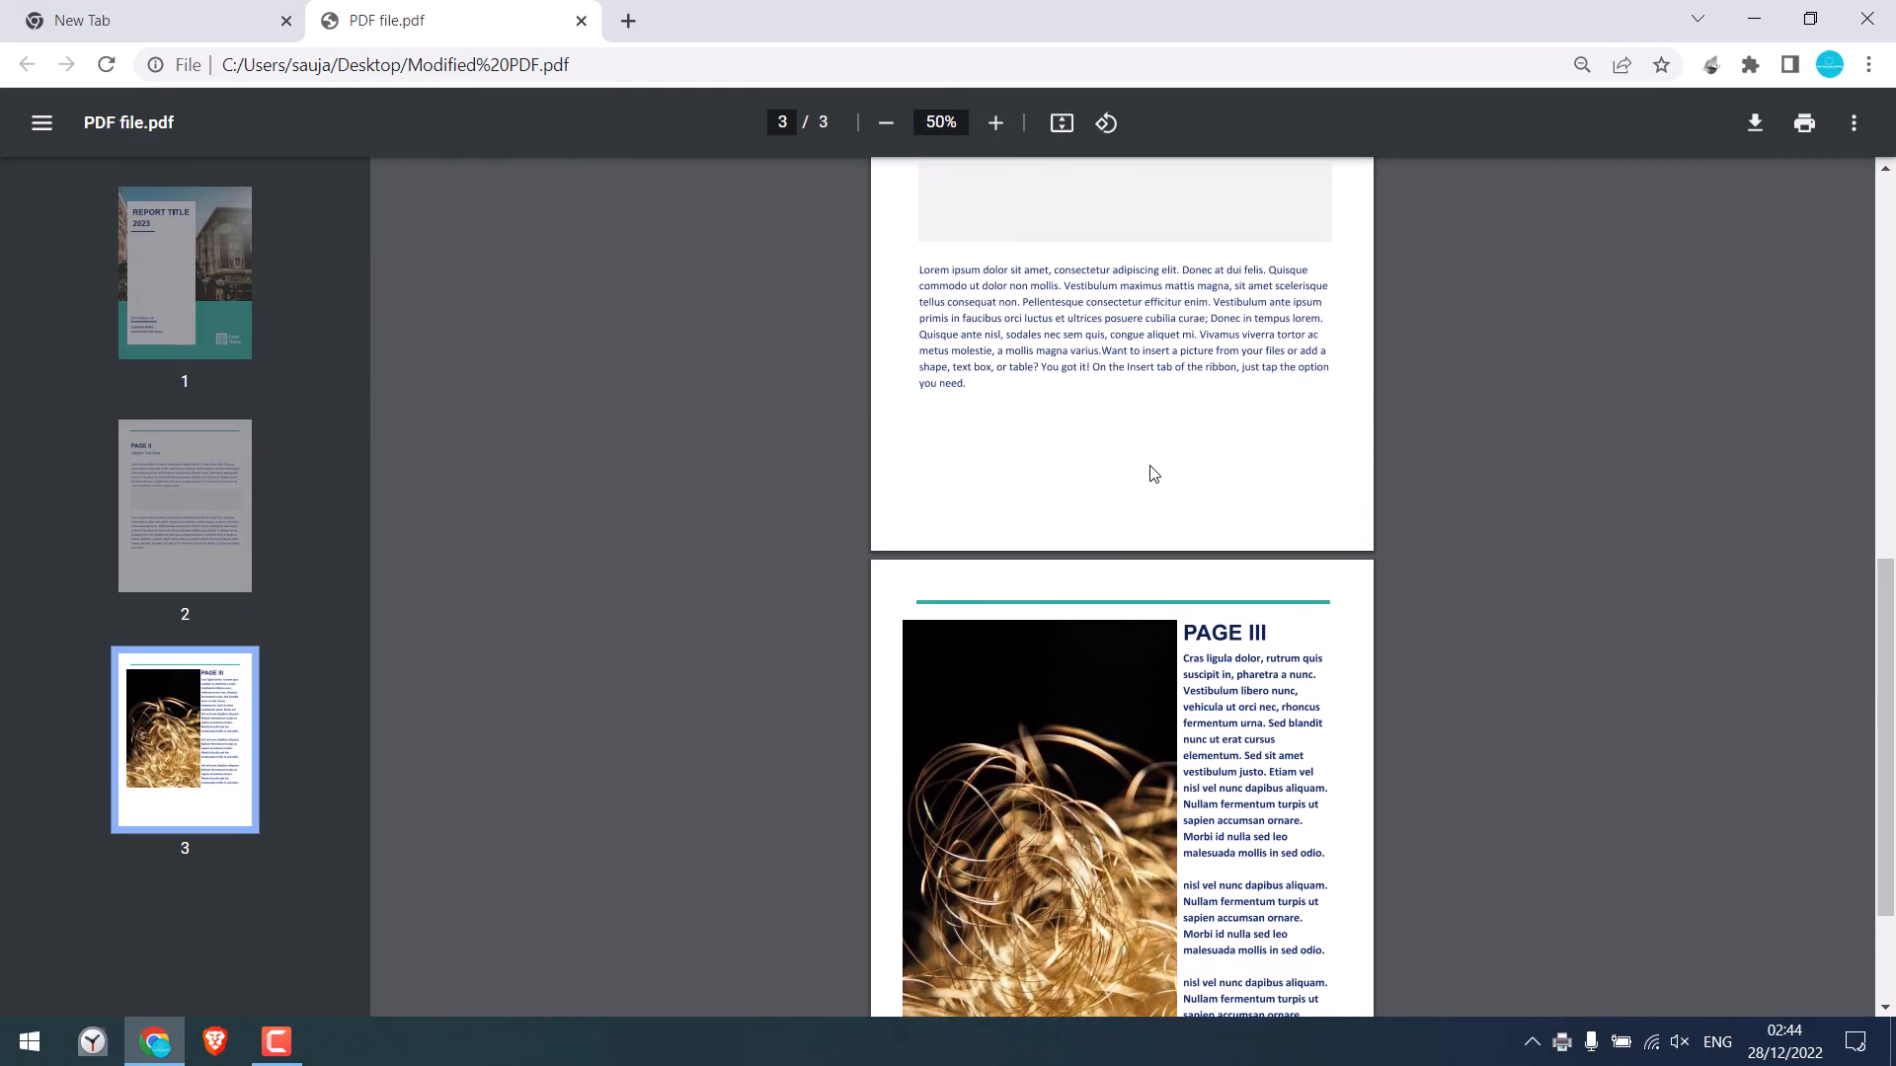
pyautogui.moveTo(1079, 514)
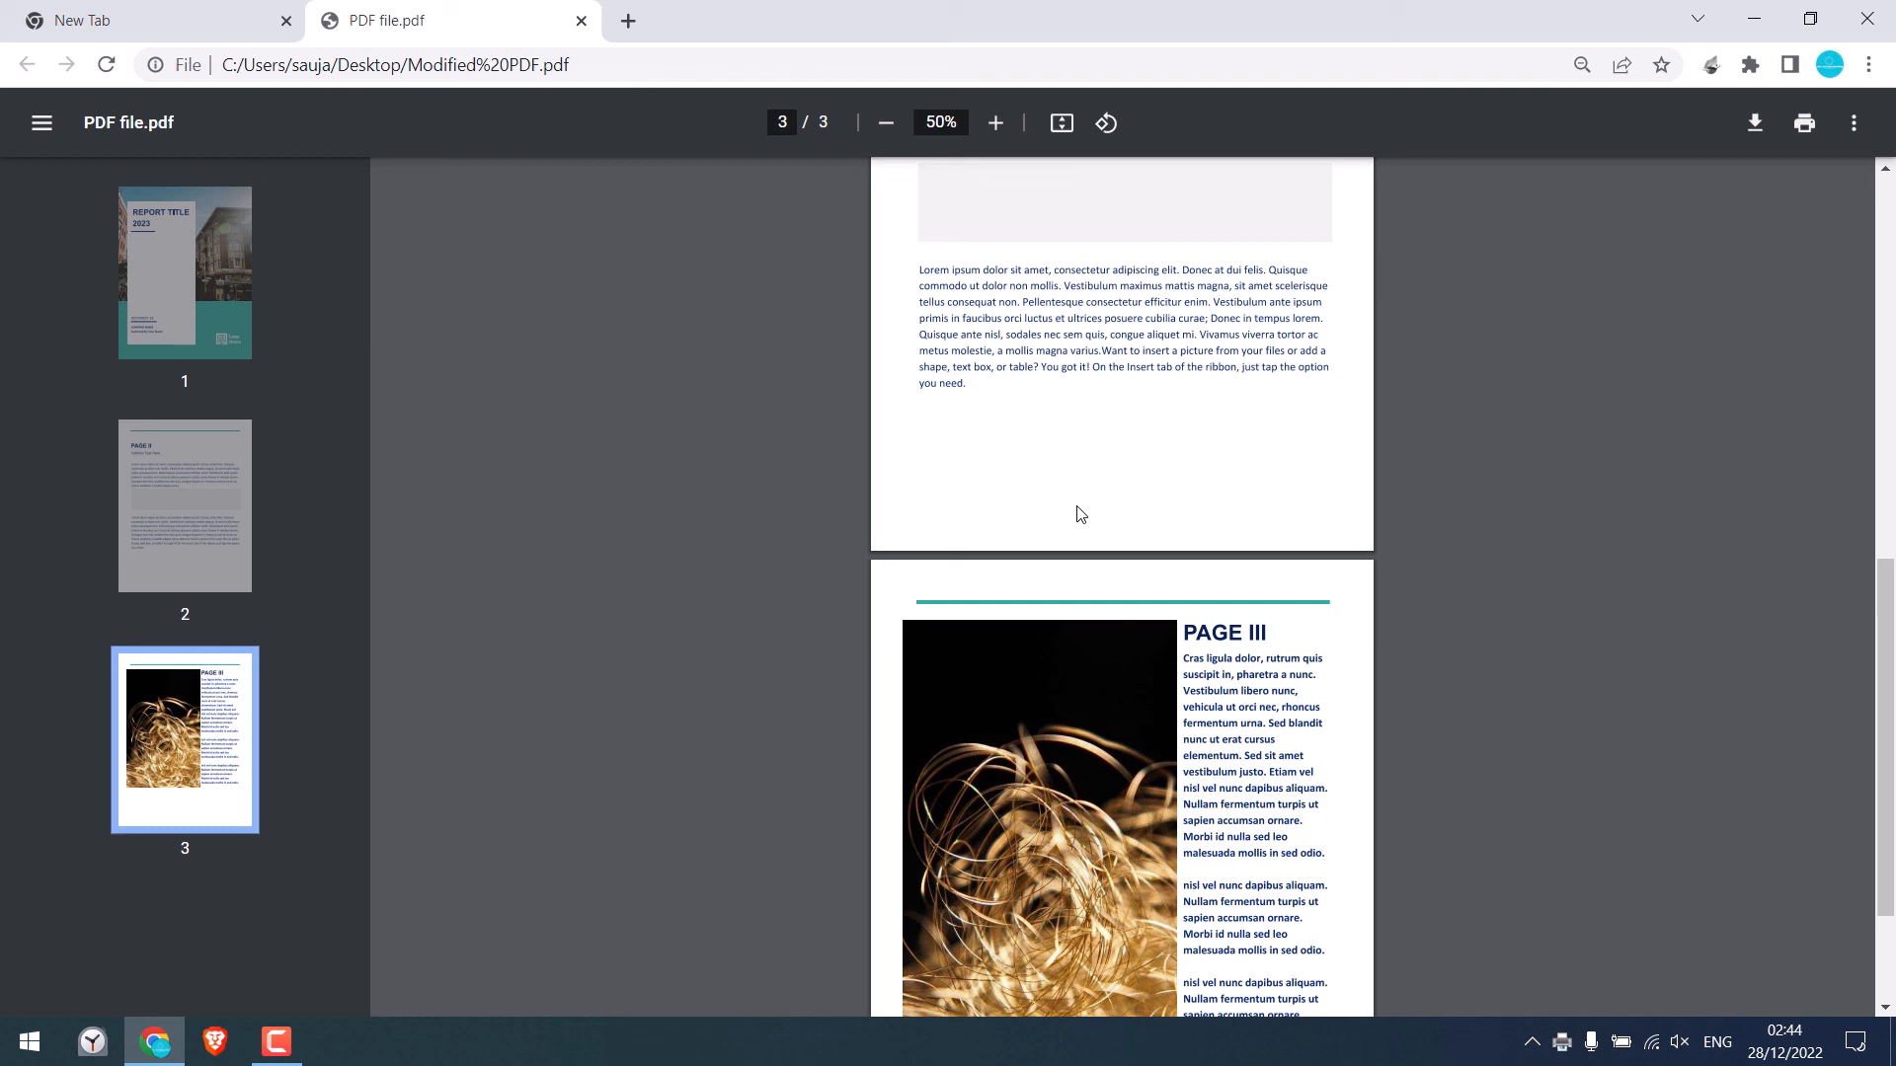
pyautogui.click(185, 271)
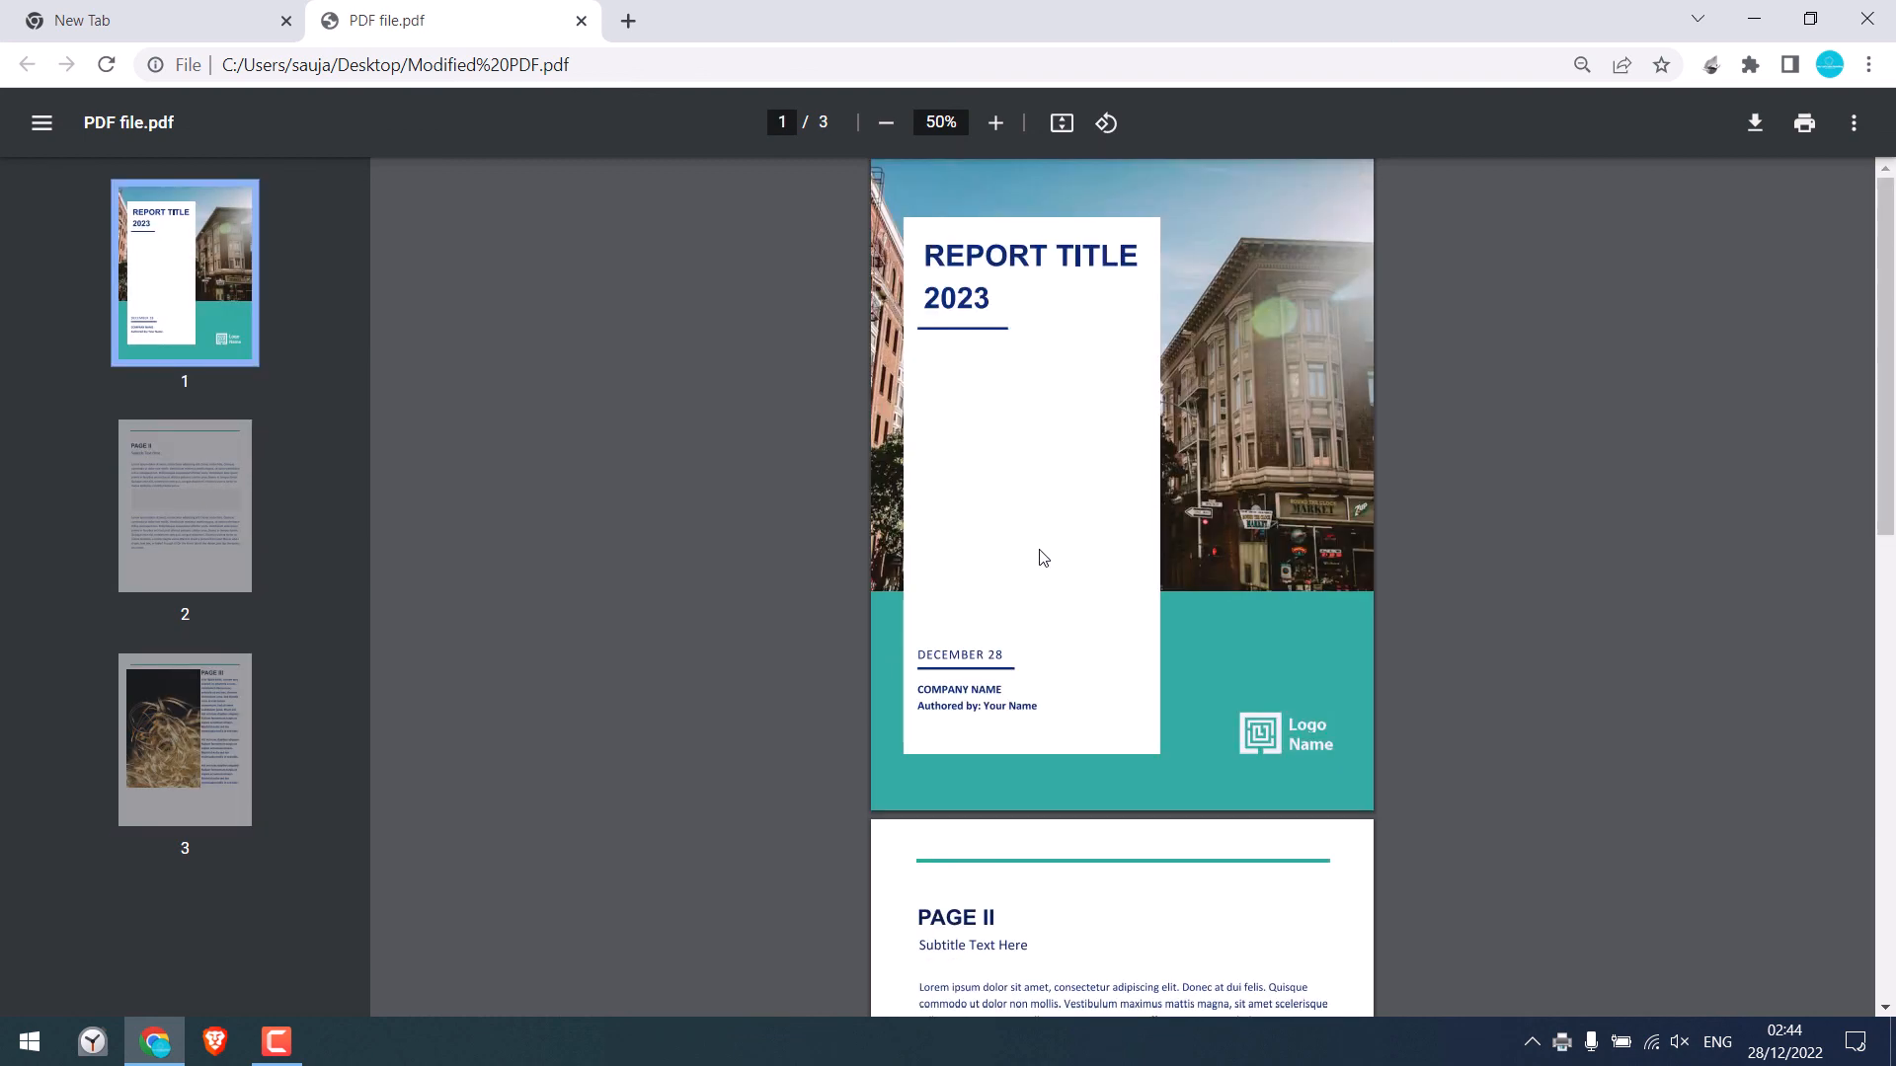